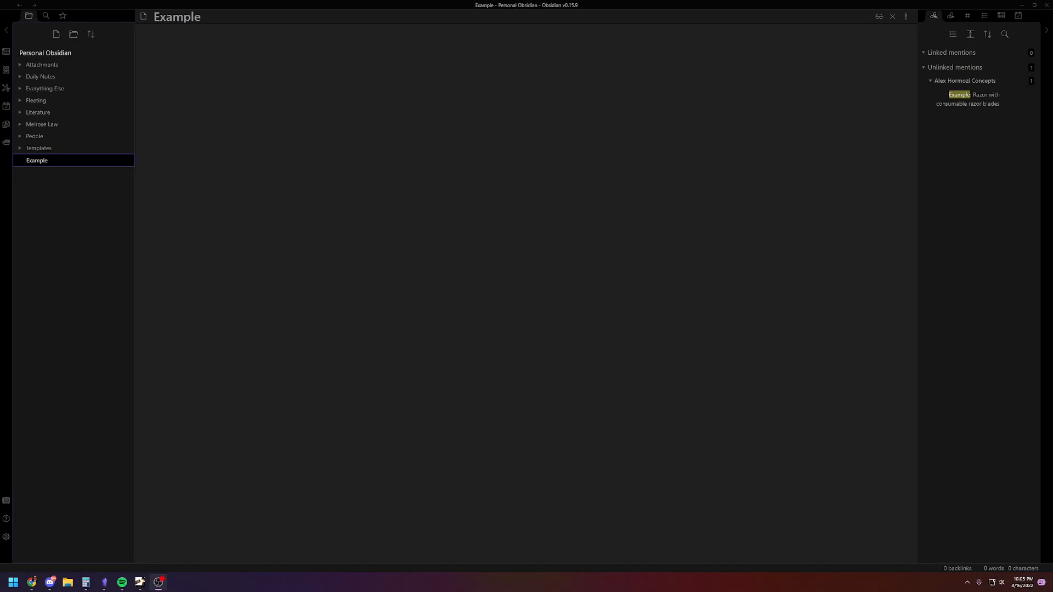
pyautogui.moveTo(254, 275)
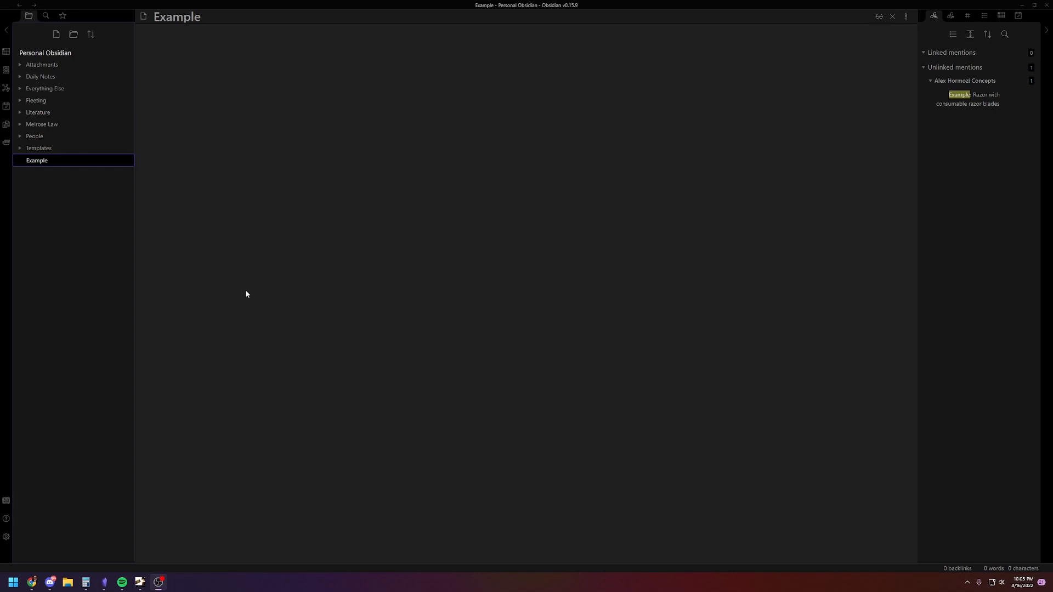
pyautogui.moveTo(198, 252)
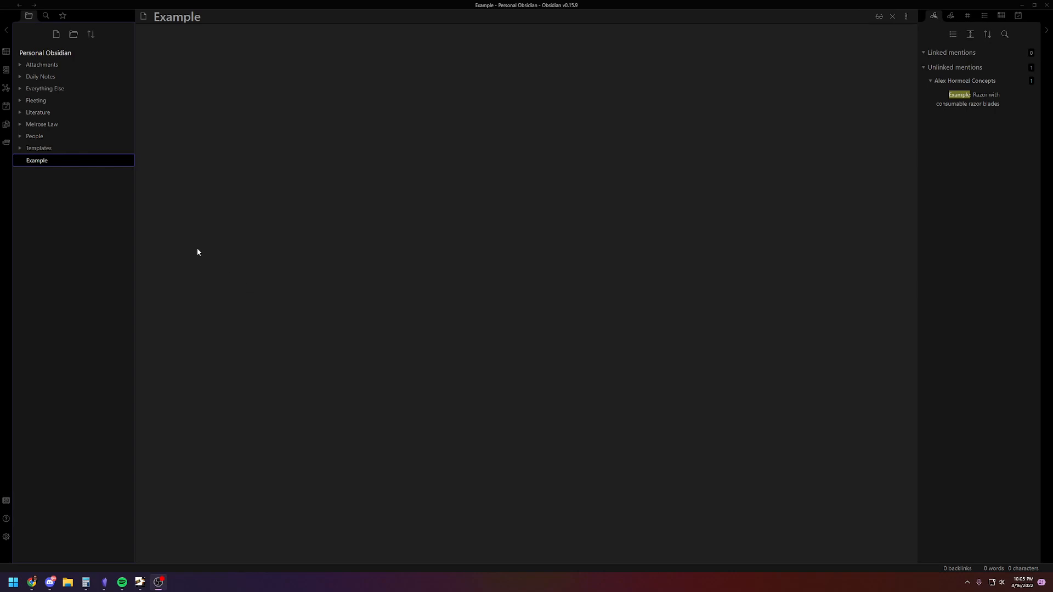
pyautogui.moveTo(300, 278)
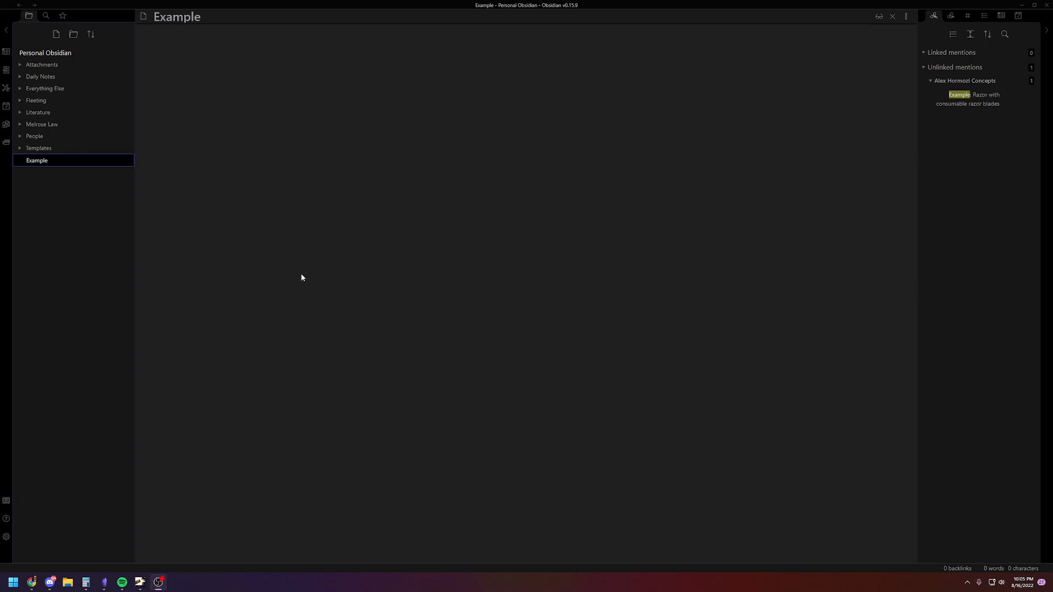
pyautogui.moveTo(326, 253)
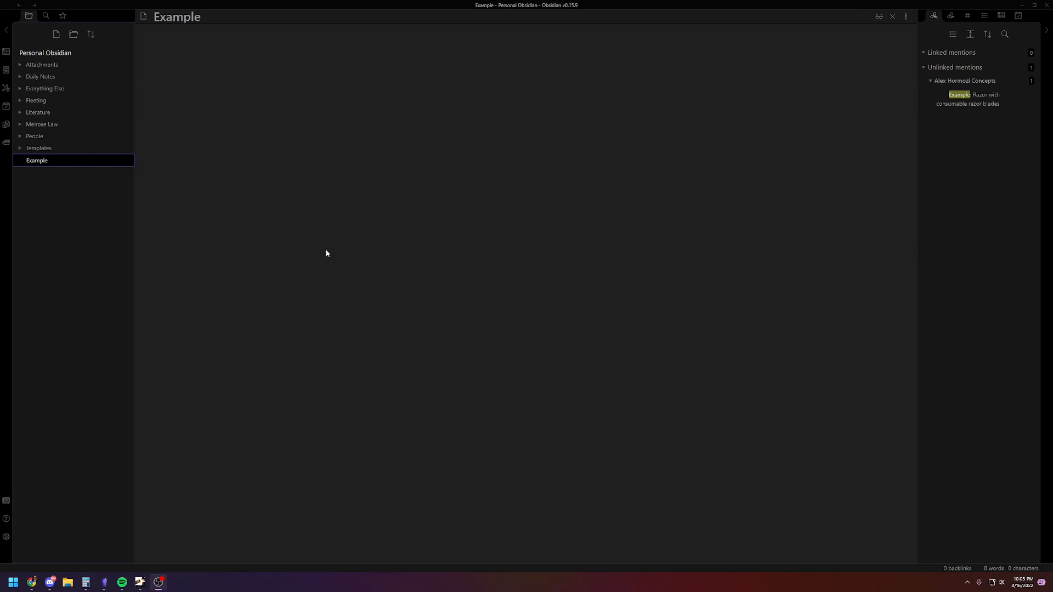
pyautogui.moveTo(236, 235)
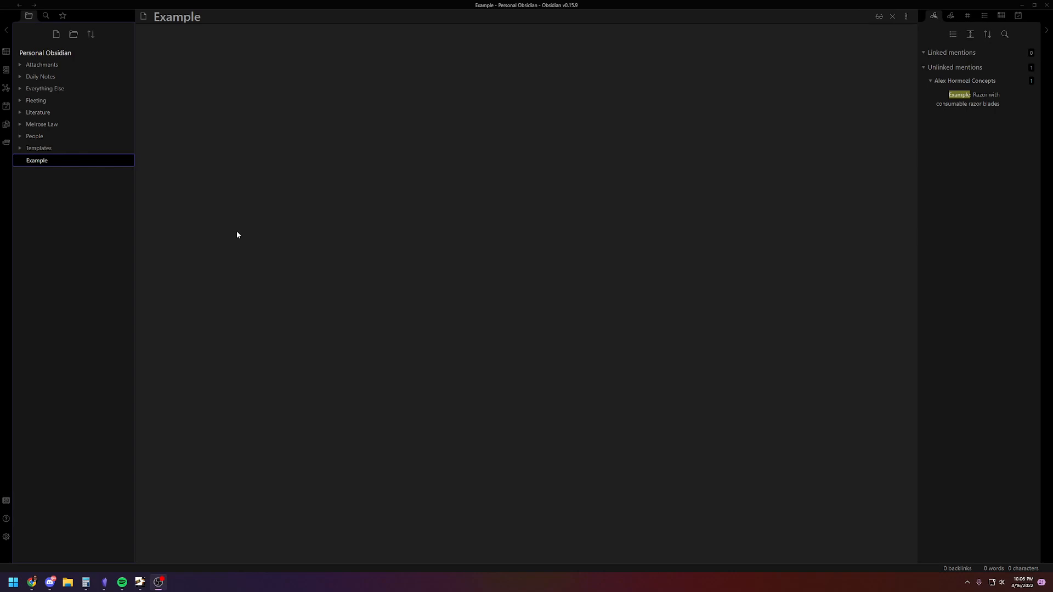
pyautogui.moveTo(233, 229)
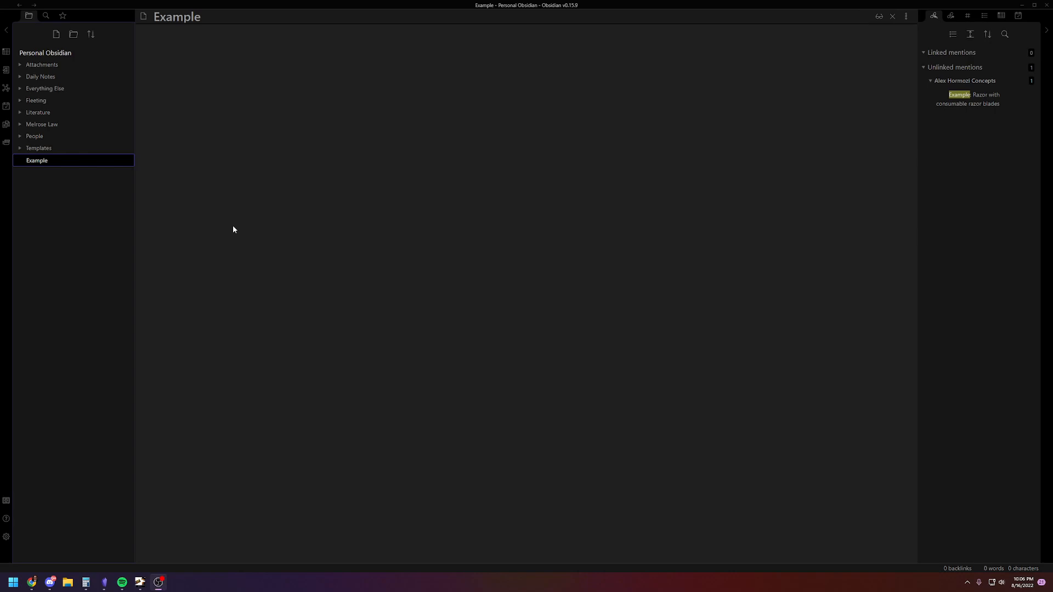
pyautogui.moveTo(253, 226)
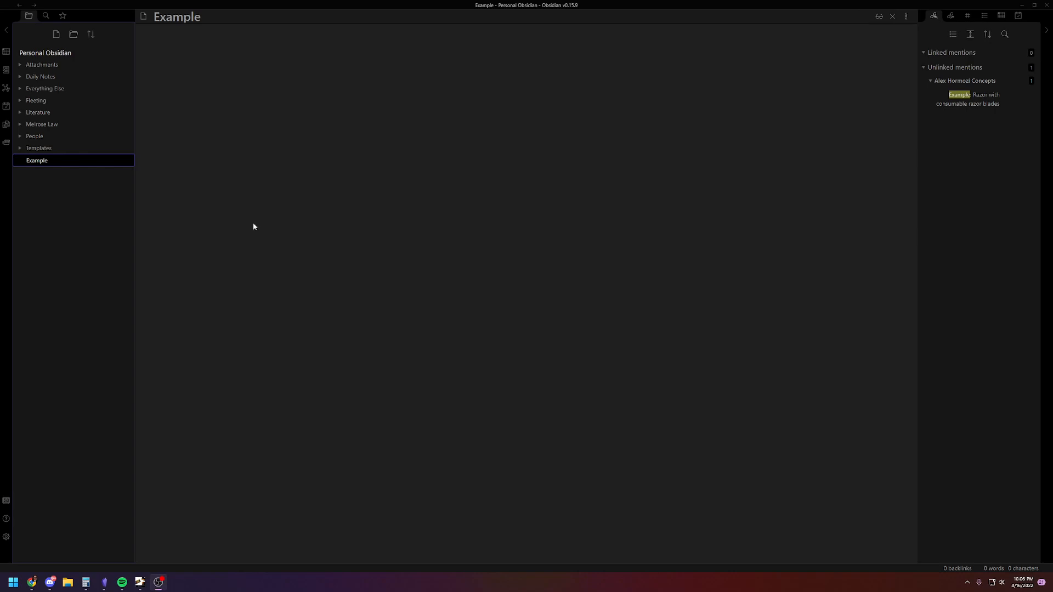
pyautogui.moveTo(243, 212)
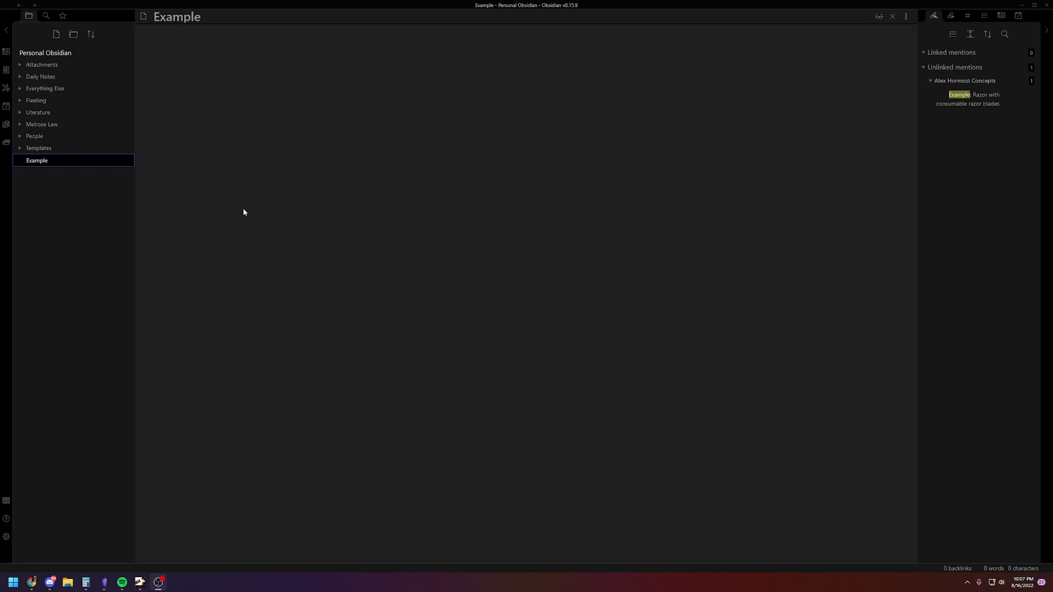
pyautogui.moveTo(281, 233)
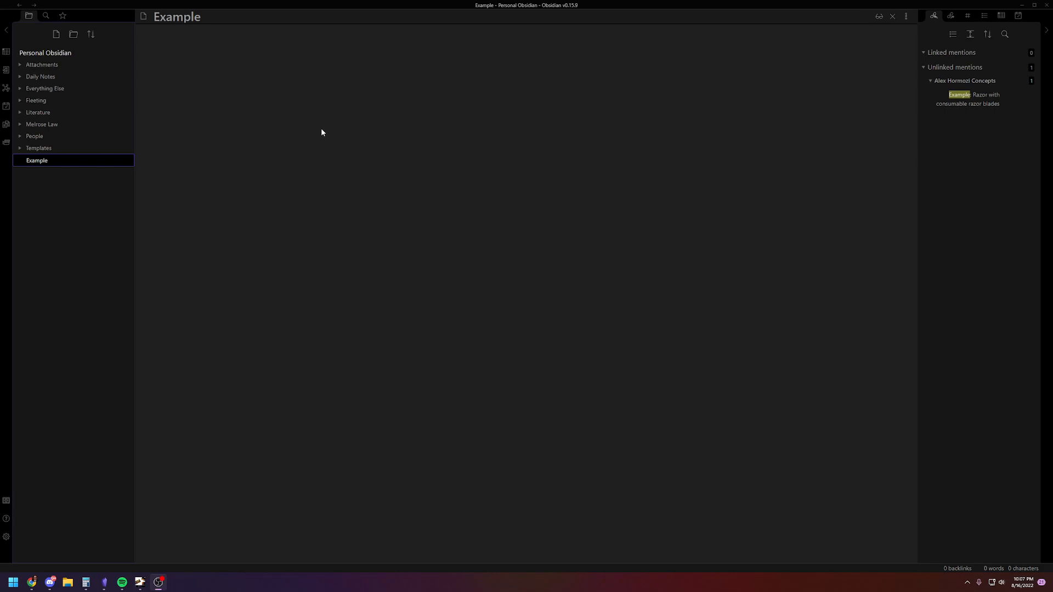
pyautogui.moveTo(104, 167)
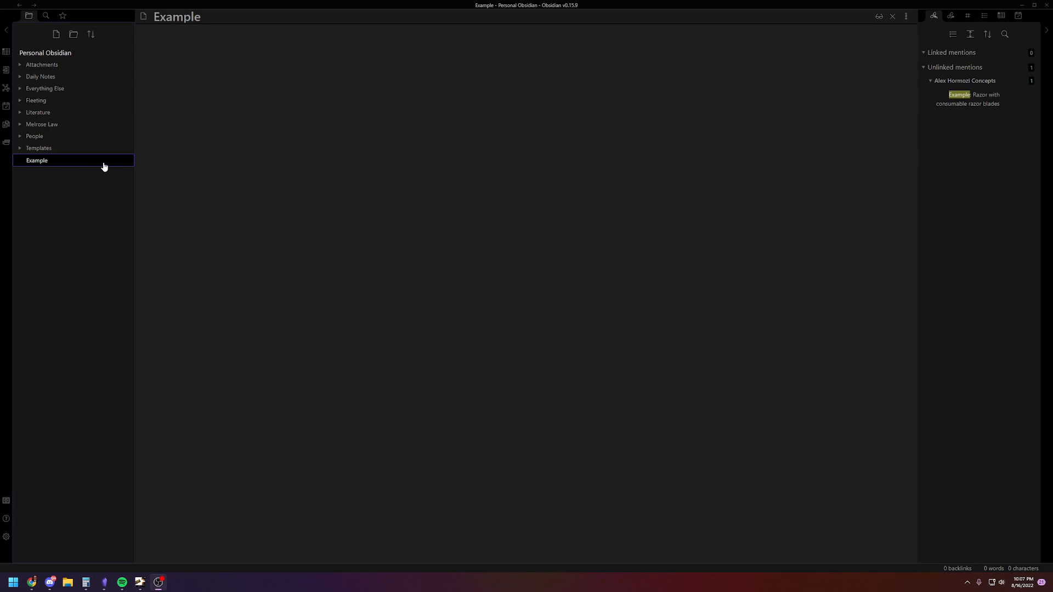
pyautogui.moveTo(44, 224)
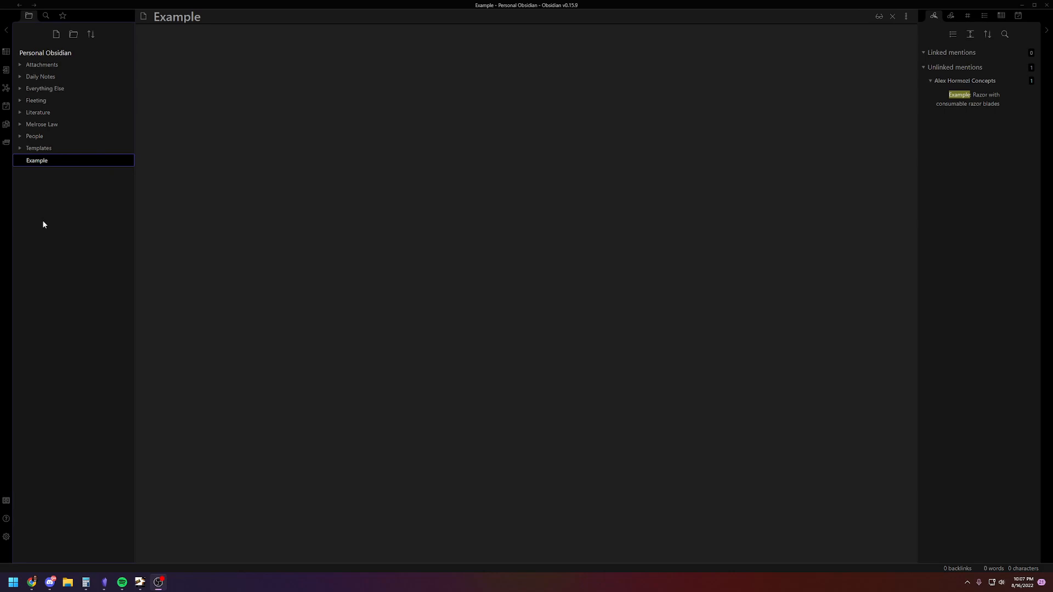
# Review the Editor settings and the Templates core plugin options, then leave Settings
pyautogui.click(7, 536)
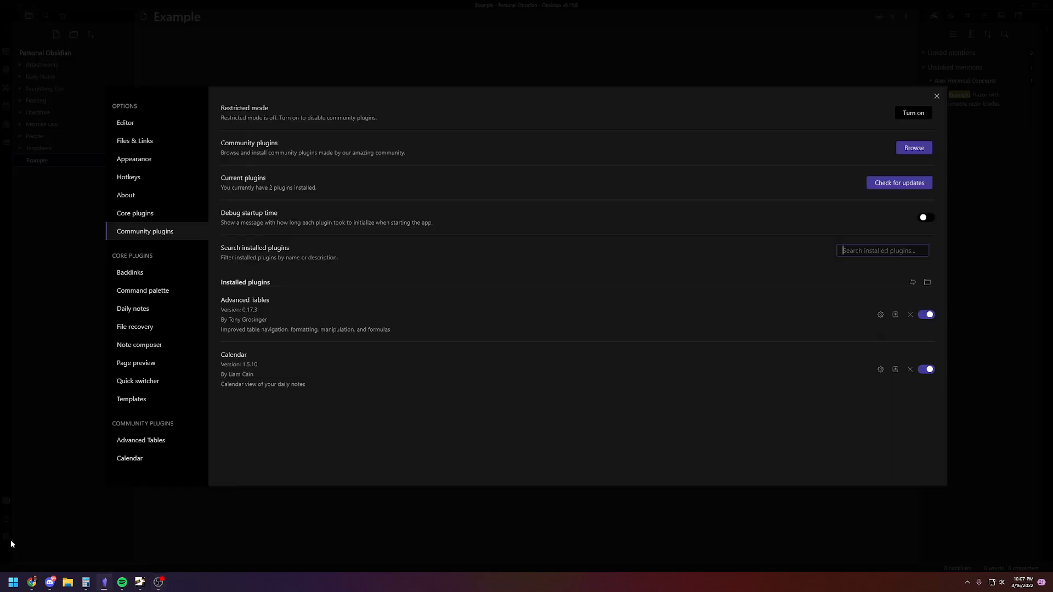
pyautogui.moveTo(134, 159)
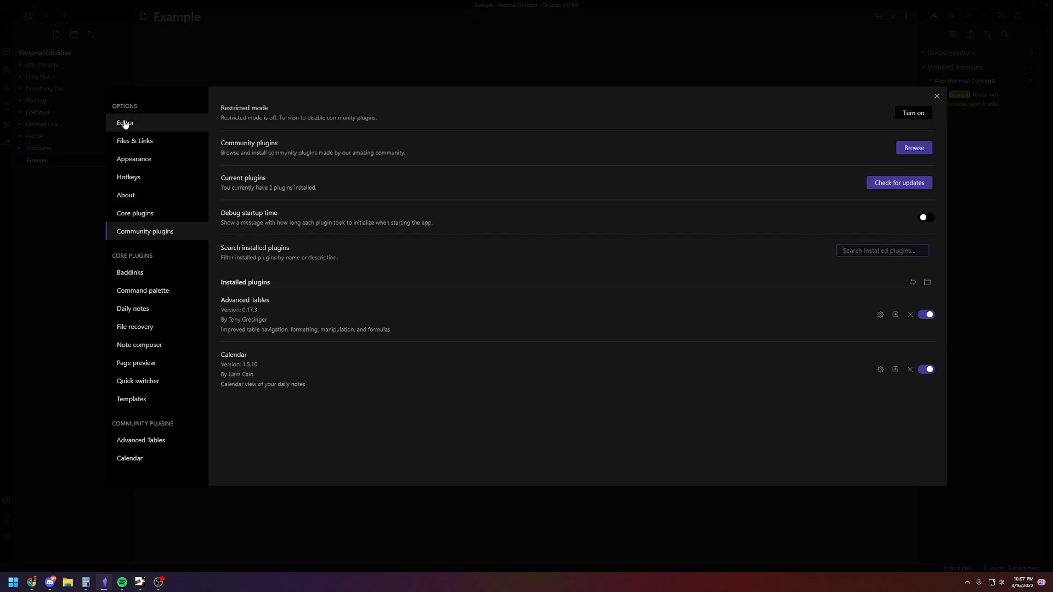
pyautogui.click(125, 122)
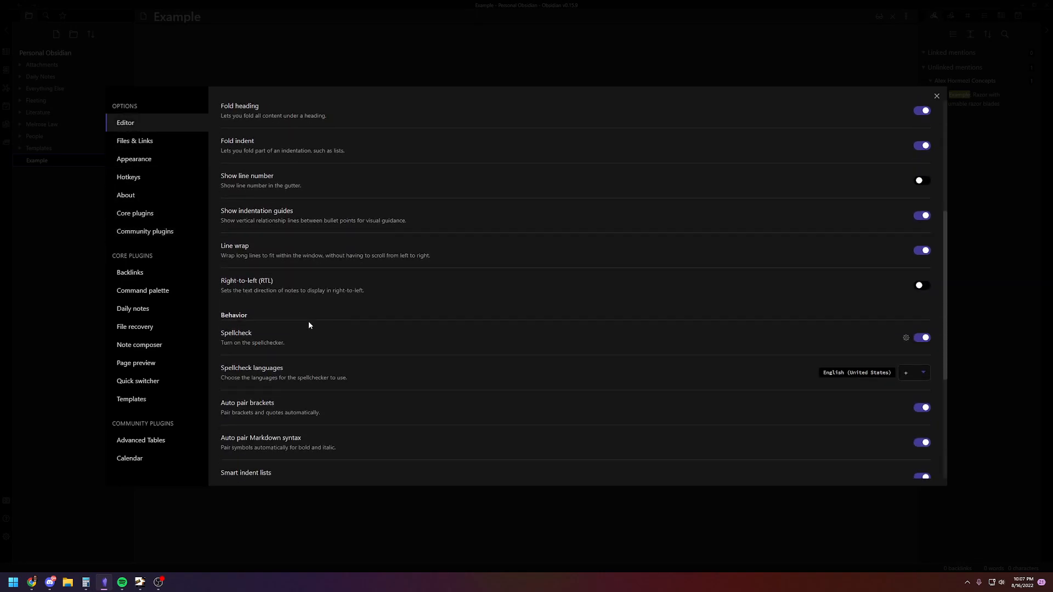
pyautogui.scroll(-3)
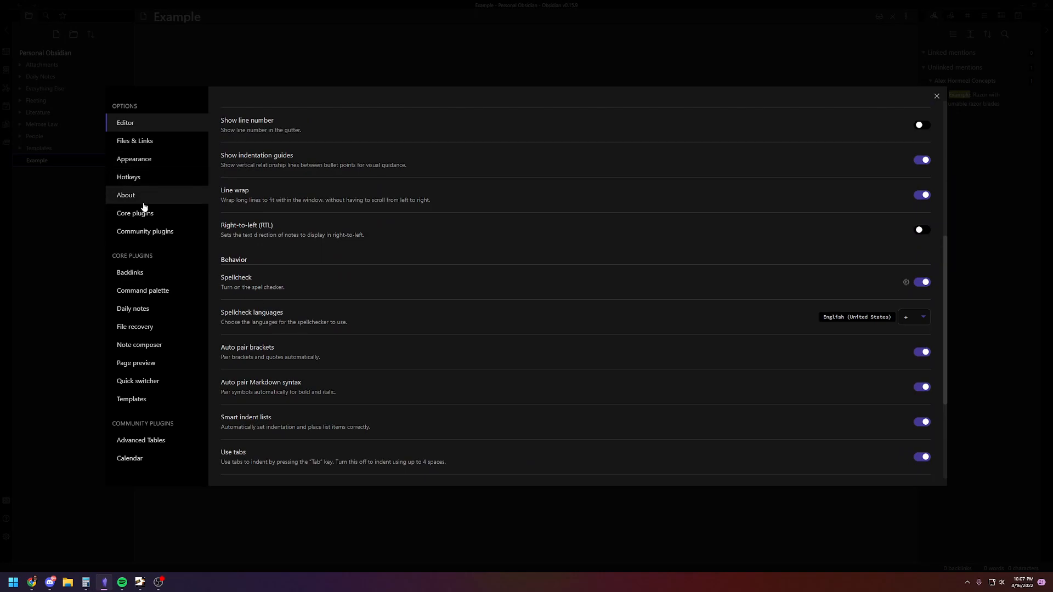
pyautogui.click(135, 213)
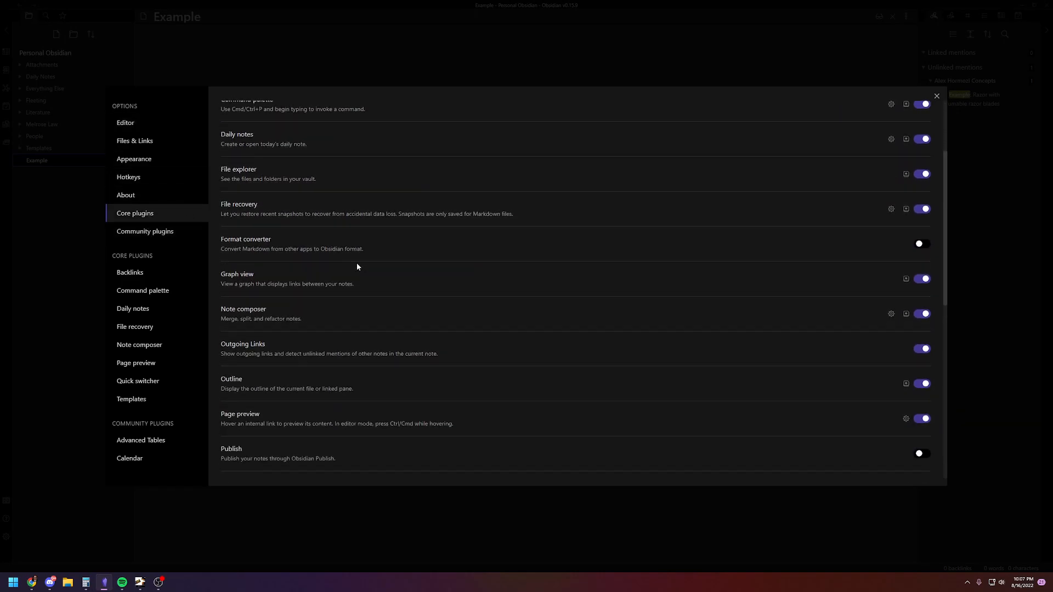
pyautogui.scroll(-3)
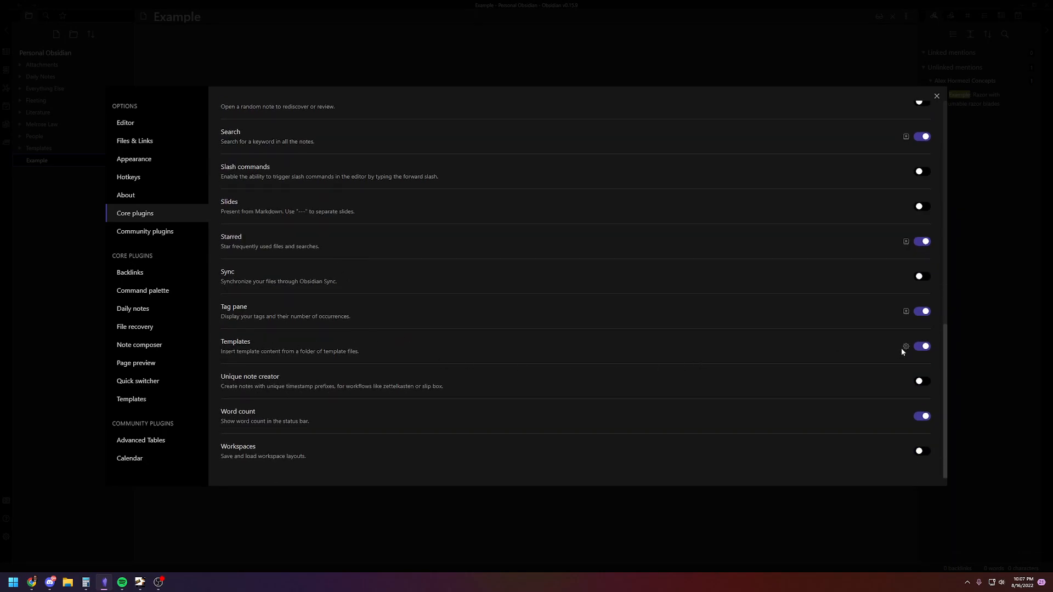
pyautogui.click(905, 346)
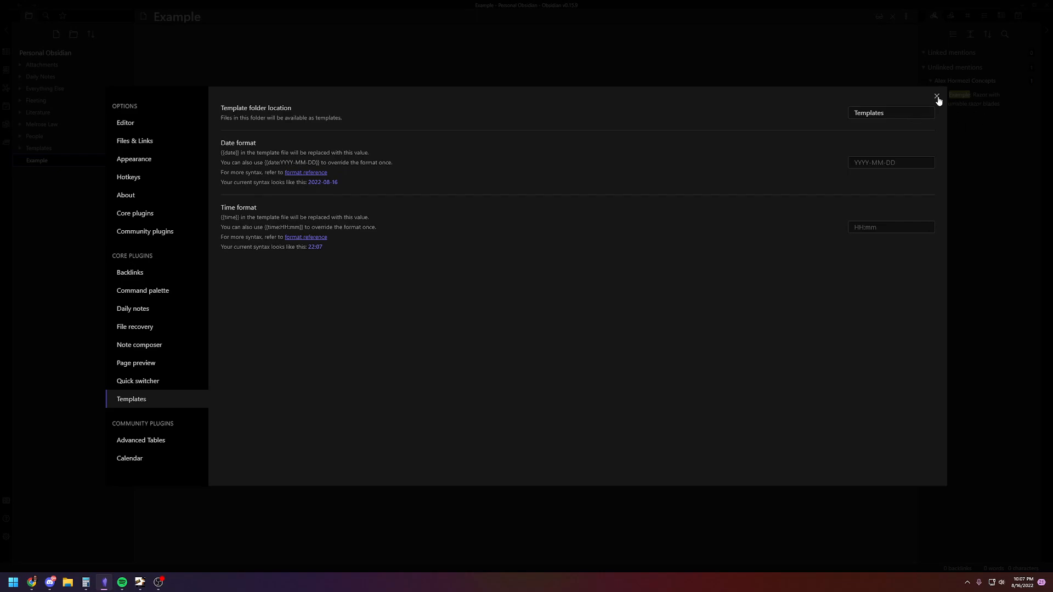
pyautogui.click(935, 98)
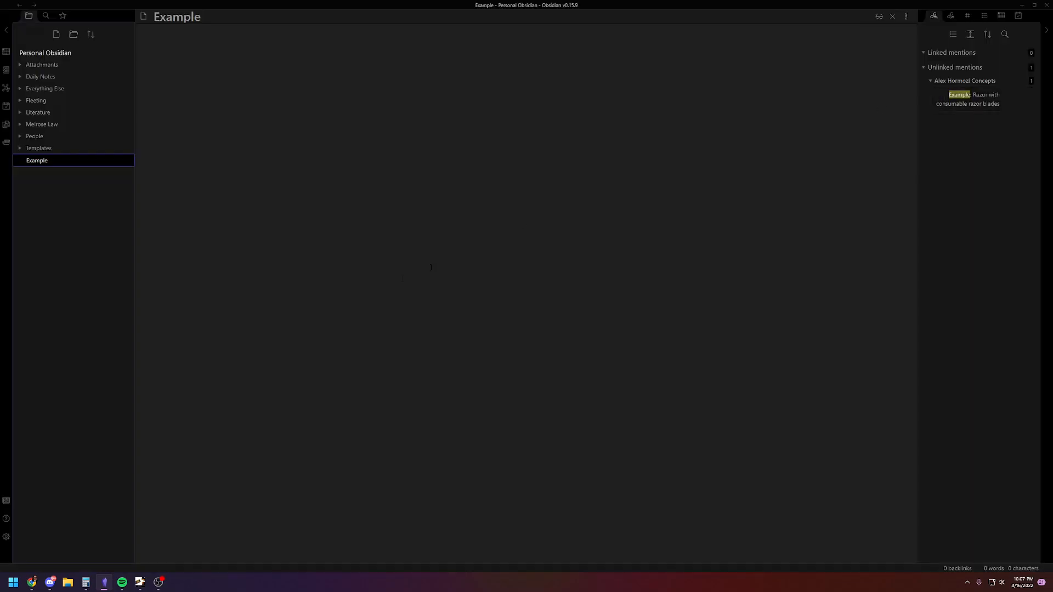
pyautogui.moveTo(36, 160)
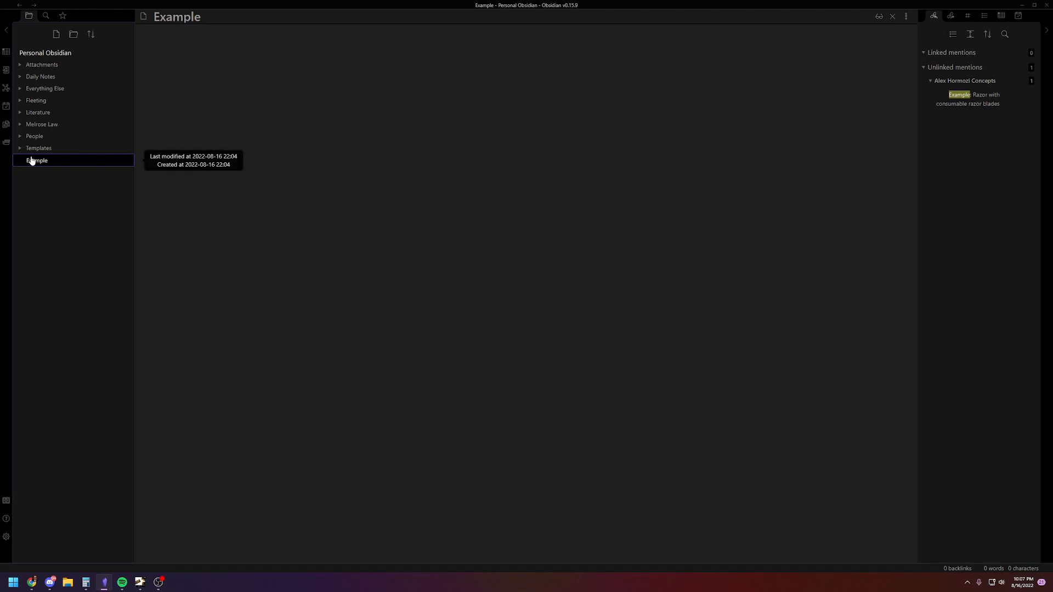
# Expand the Templates folder and preview the Fleeting, Map of Content and Literature template notes
pyautogui.click(38, 148)
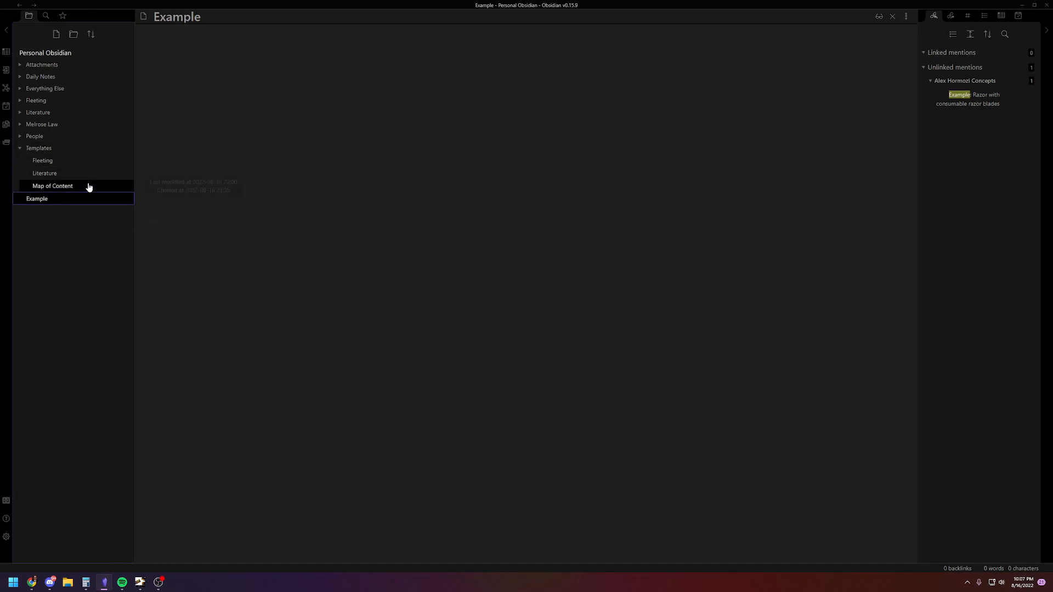
pyautogui.moveTo(42, 160)
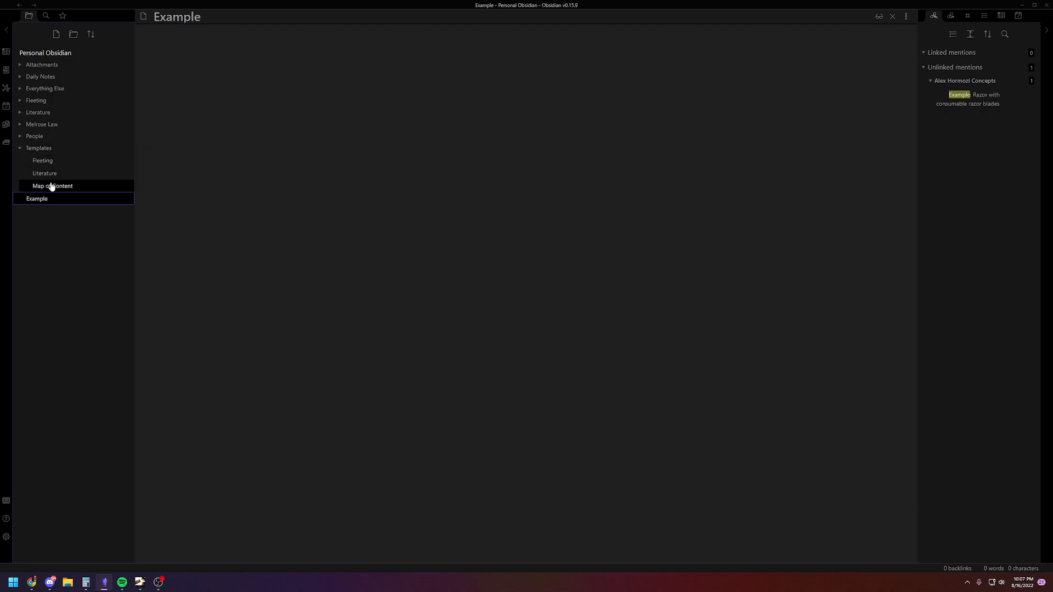
pyautogui.moveTo(43, 160)
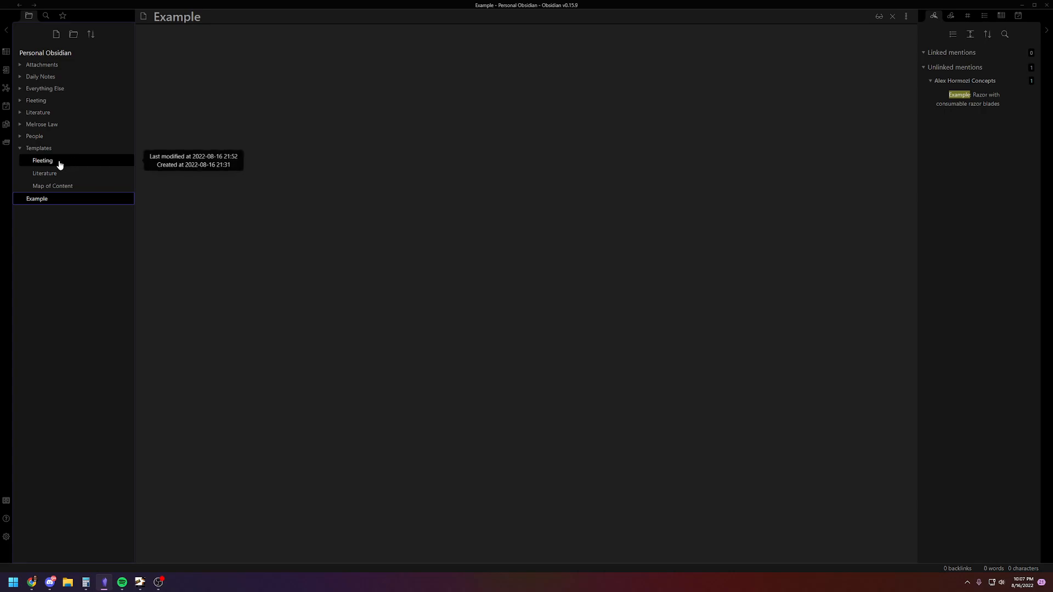
pyautogui.moveTo(195, 225)
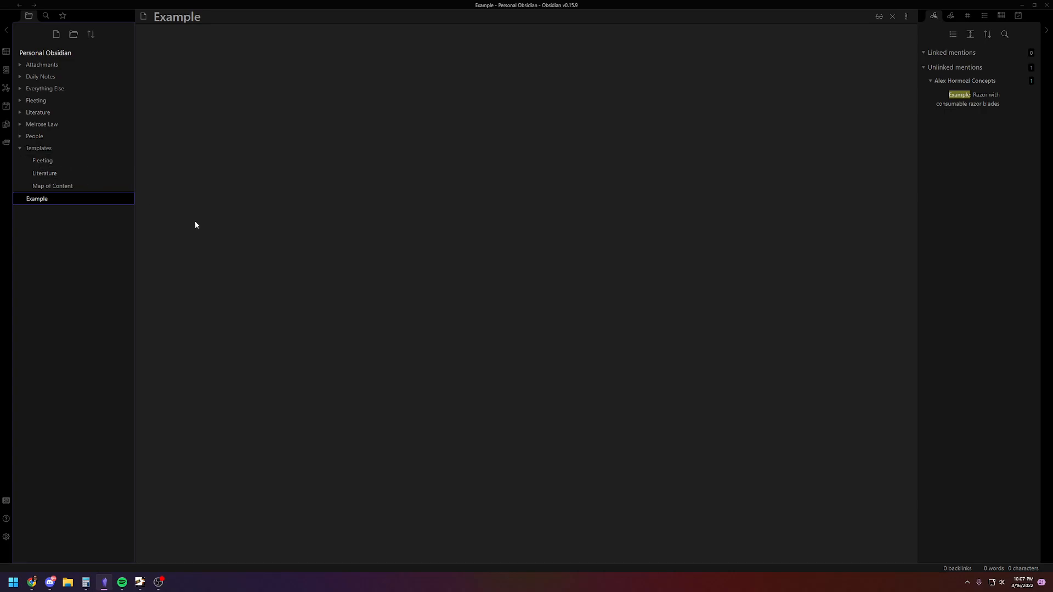
pyautogui.moveTo(72, 149)
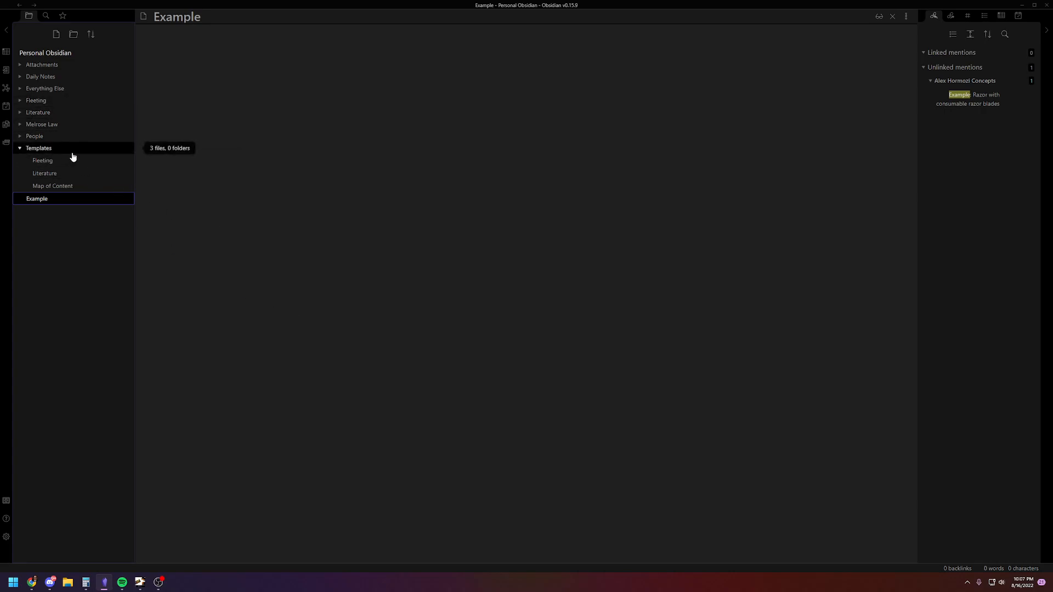
pyautogui.moveTo(43, 160)
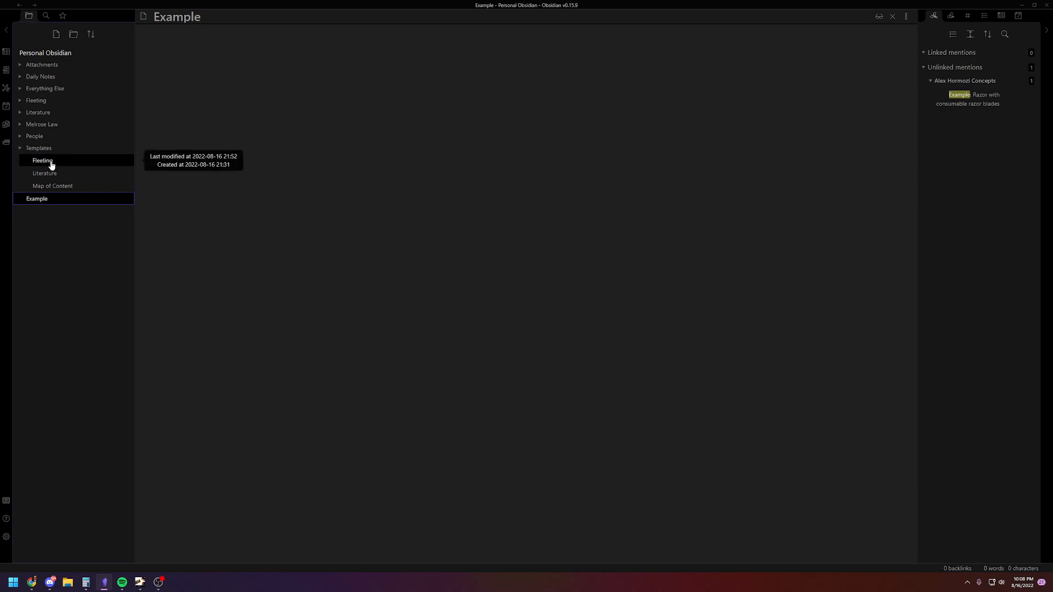
pyautogui.click(43, 160)
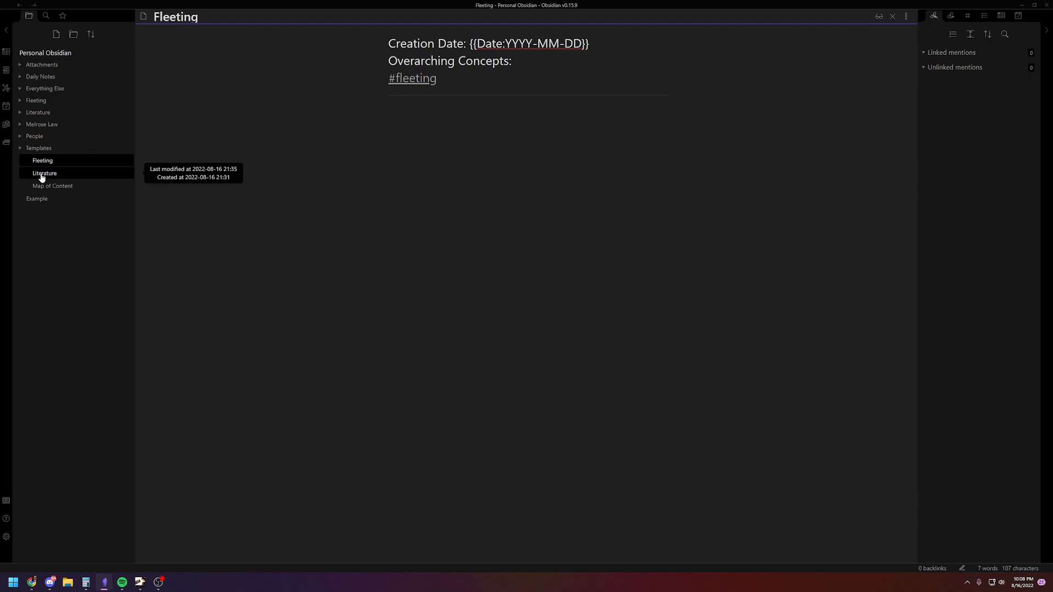
pyautogui.moveTo(80, 177)
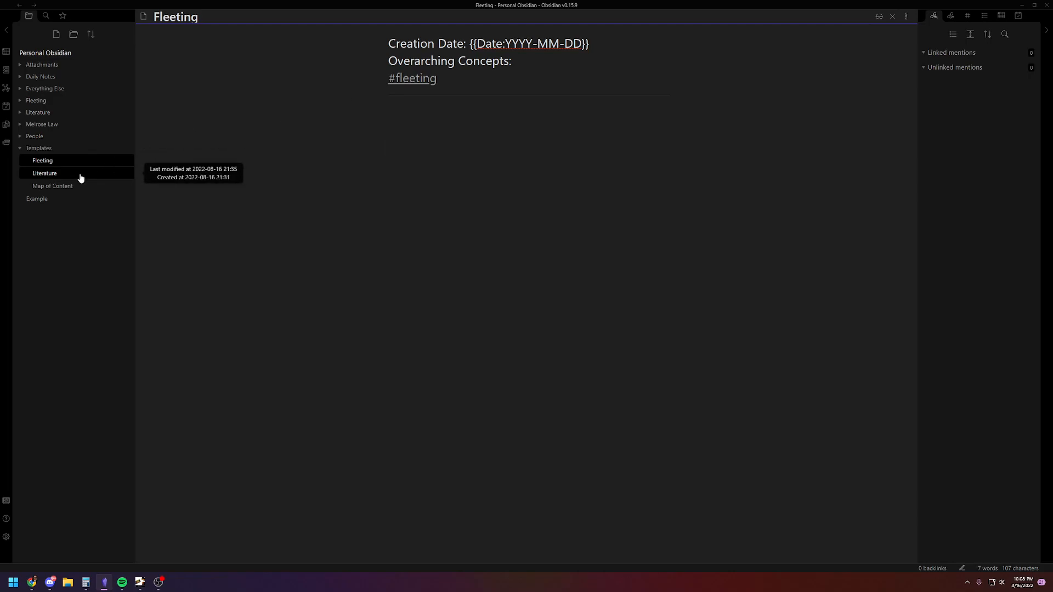
pyautogui.click(53, 187)
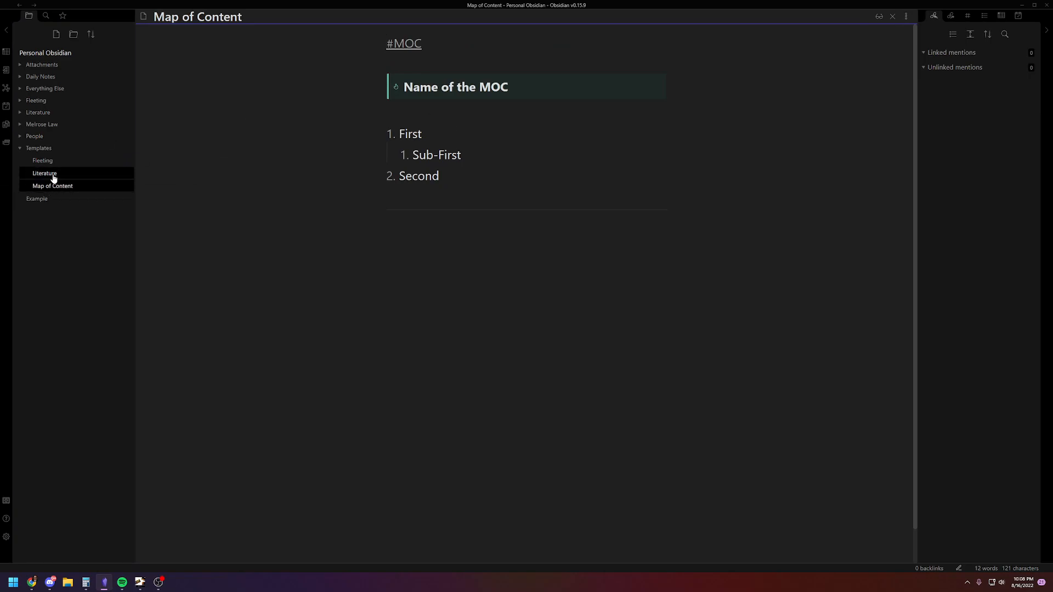
pyautogui.click(38, 160)
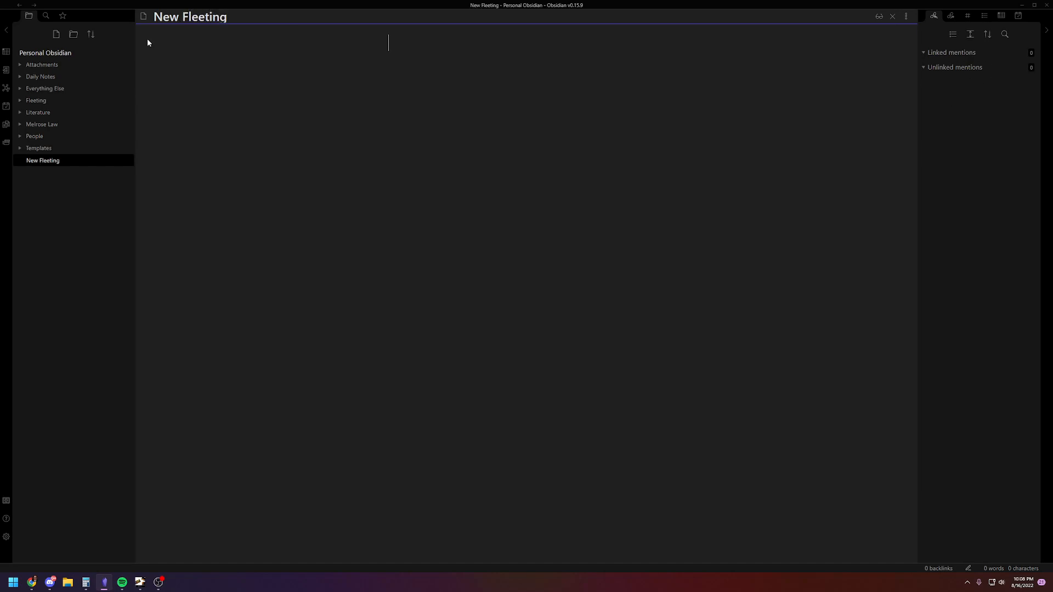
pyautogui.moveTo(7, 141)
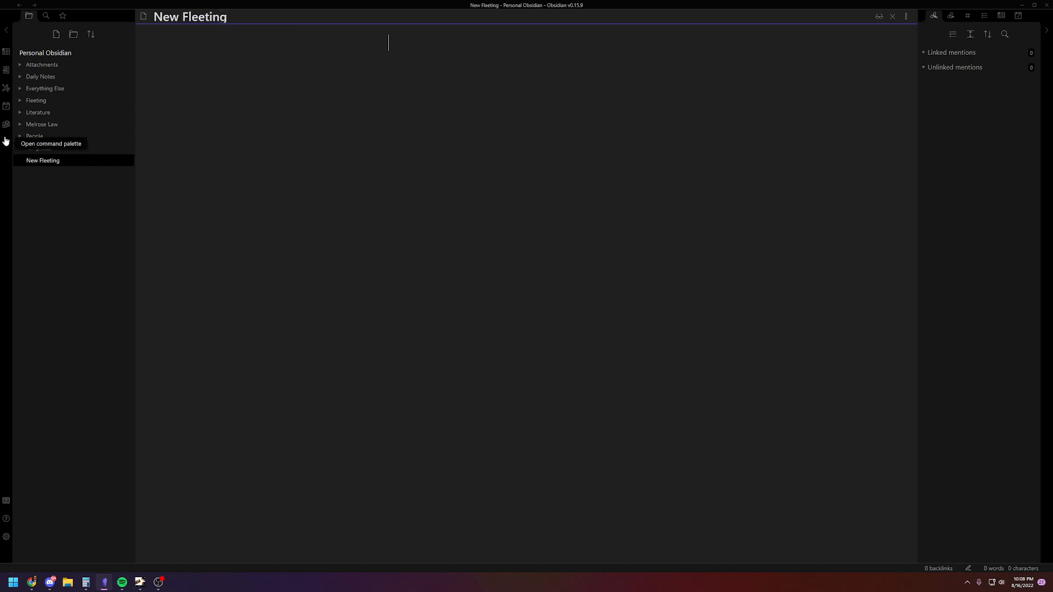
pyautogui.moveTo(6, 142)
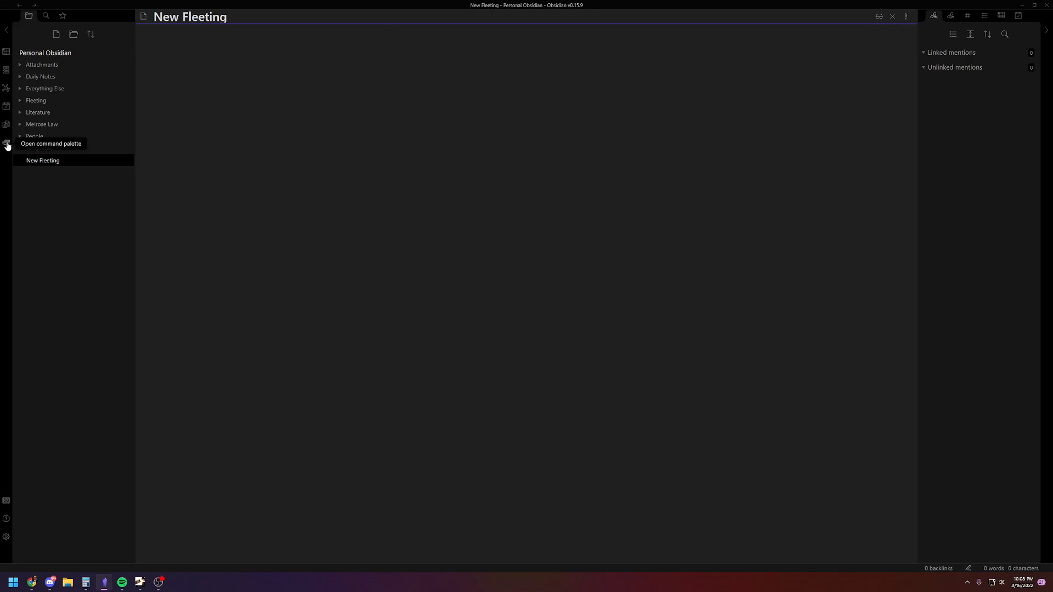
# Insert the Fleeting template into New Fleeting via the 'Templates: Insert template' command
pyautogui.click(7, 143)
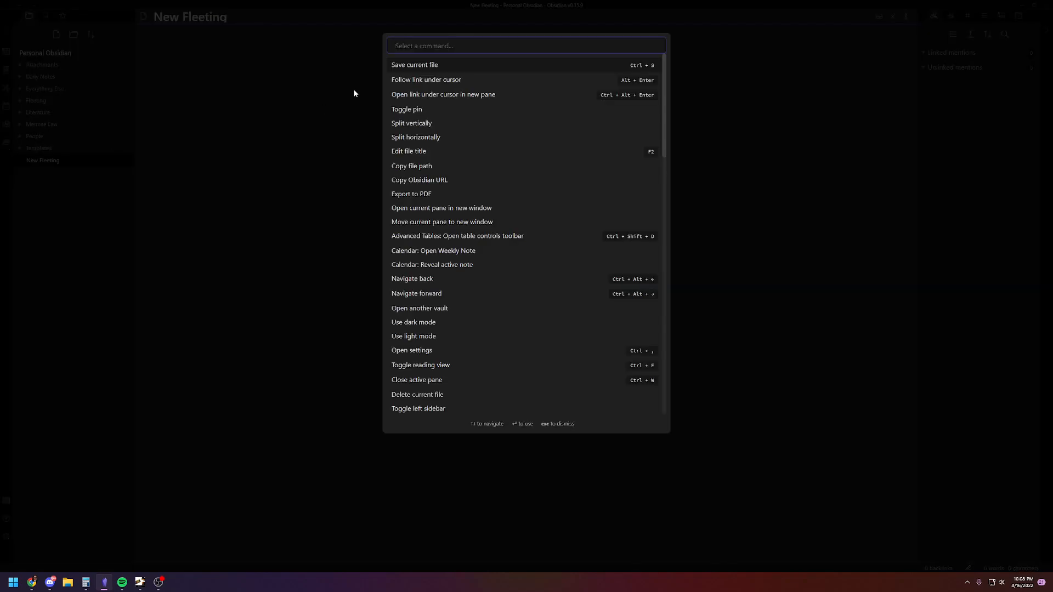
pyautogui.write('template')
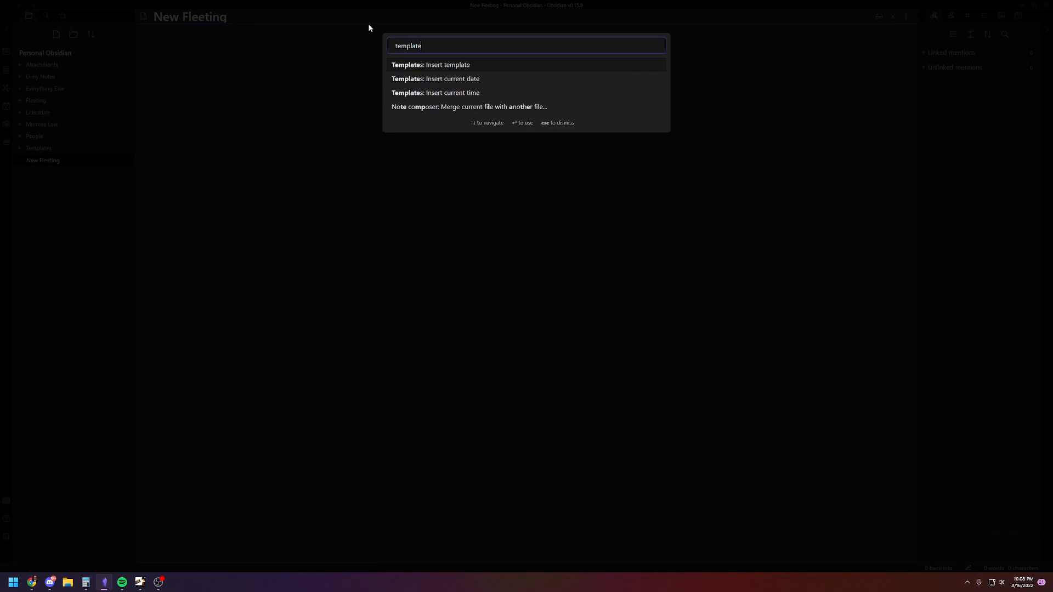
pyautogui.click(447, 64)
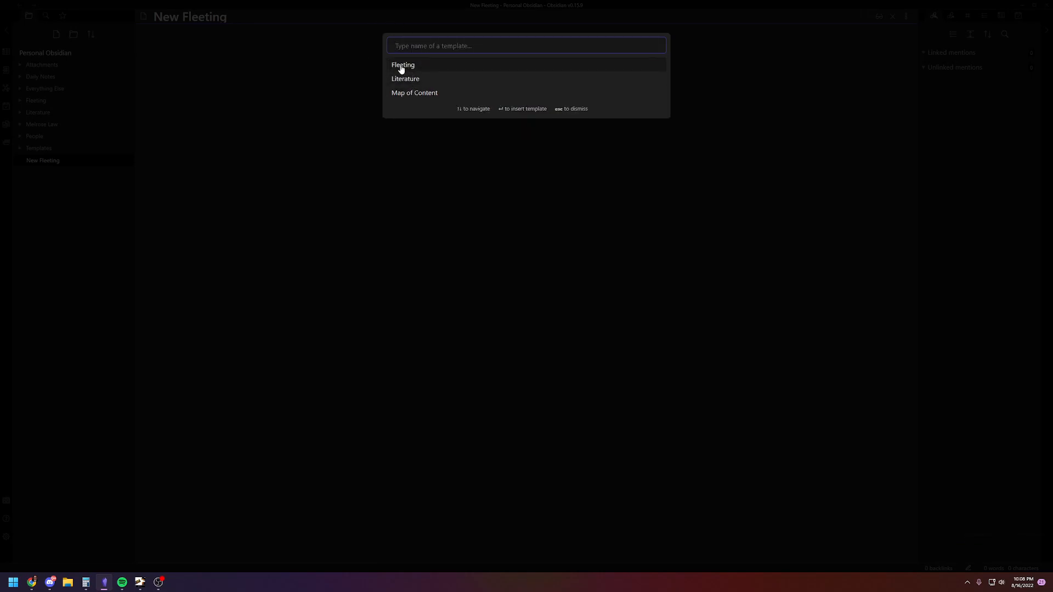
pyautogui.click(403, 65)
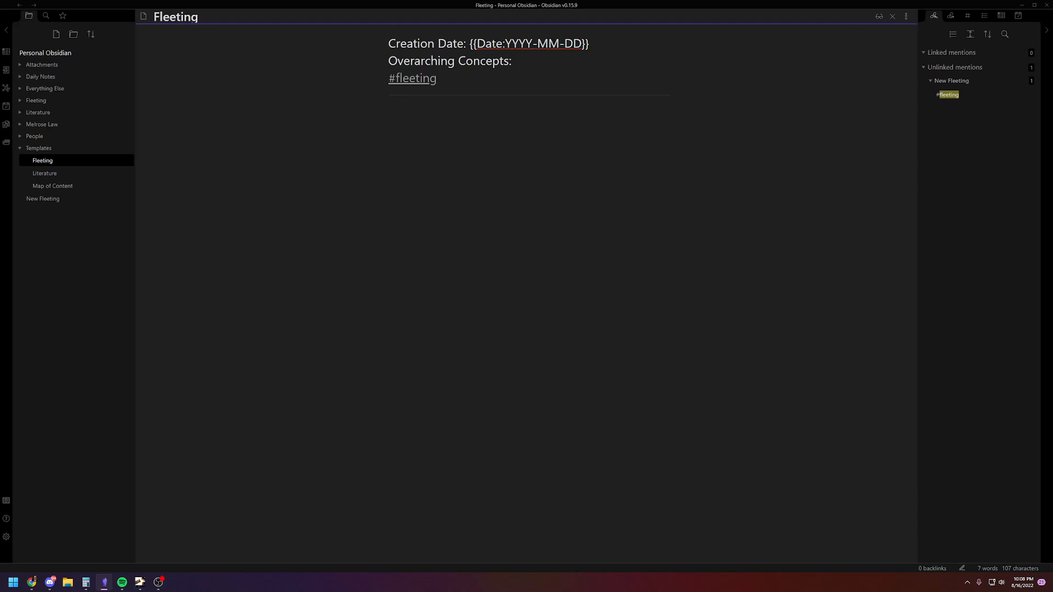
pyautogui.moveTo(22, 160)
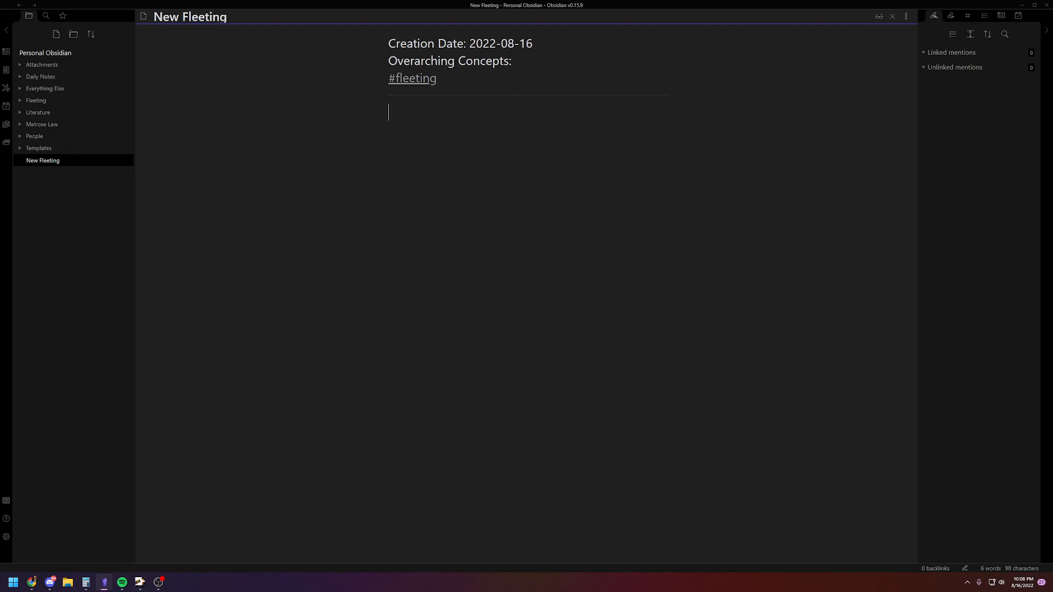
# Write body text in New Fleeting and link [[Personal Investing]] as its overarching concept
pyautogui.write("here's your content")
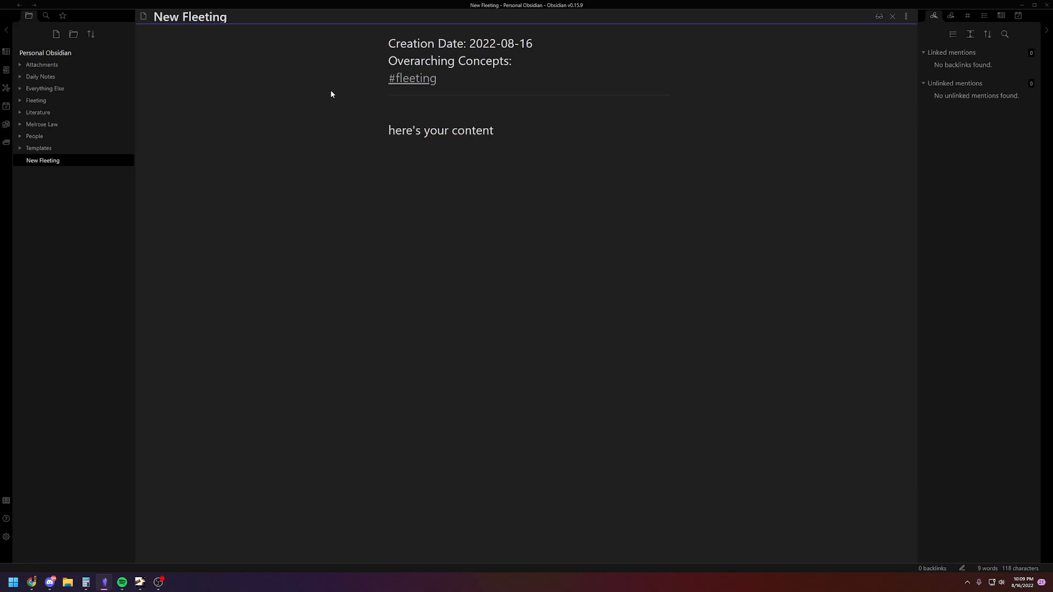
pyautogui.moveTo(312, 208)
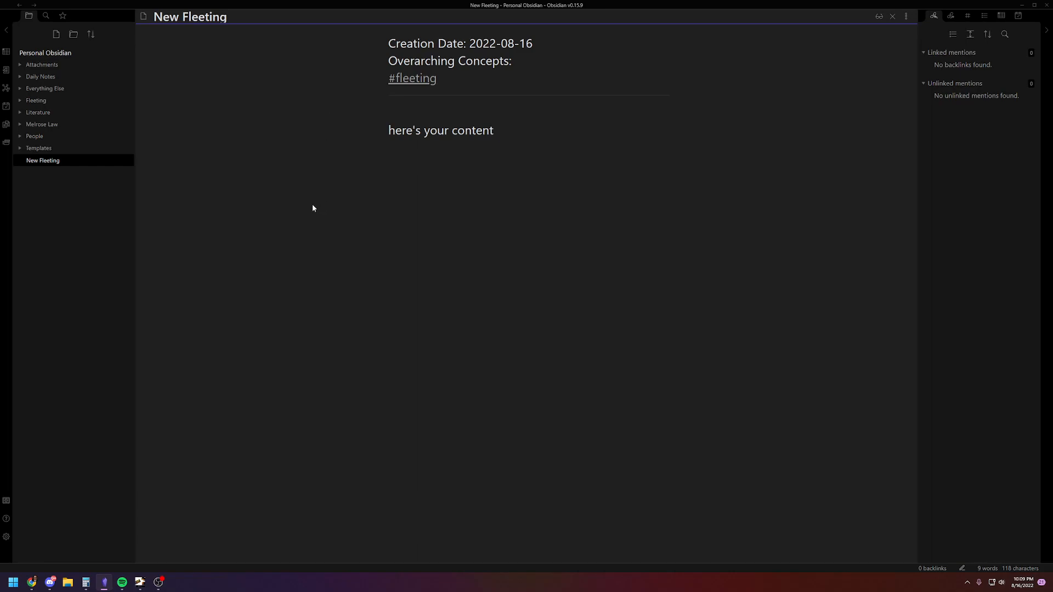
pyautogui.moveTo(199, 316)
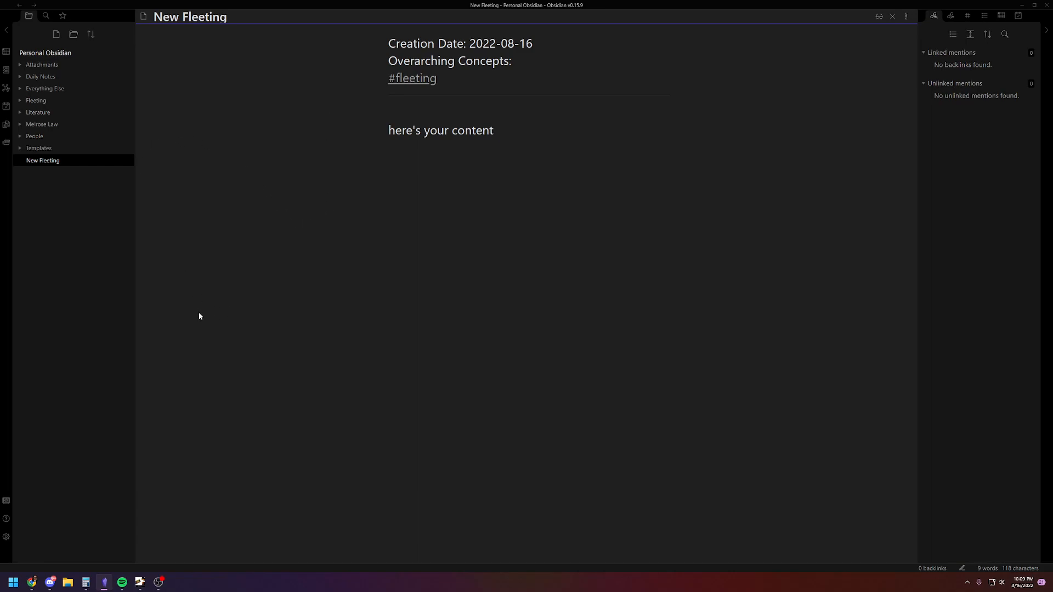
pyautogui.moveTo(347, 318)
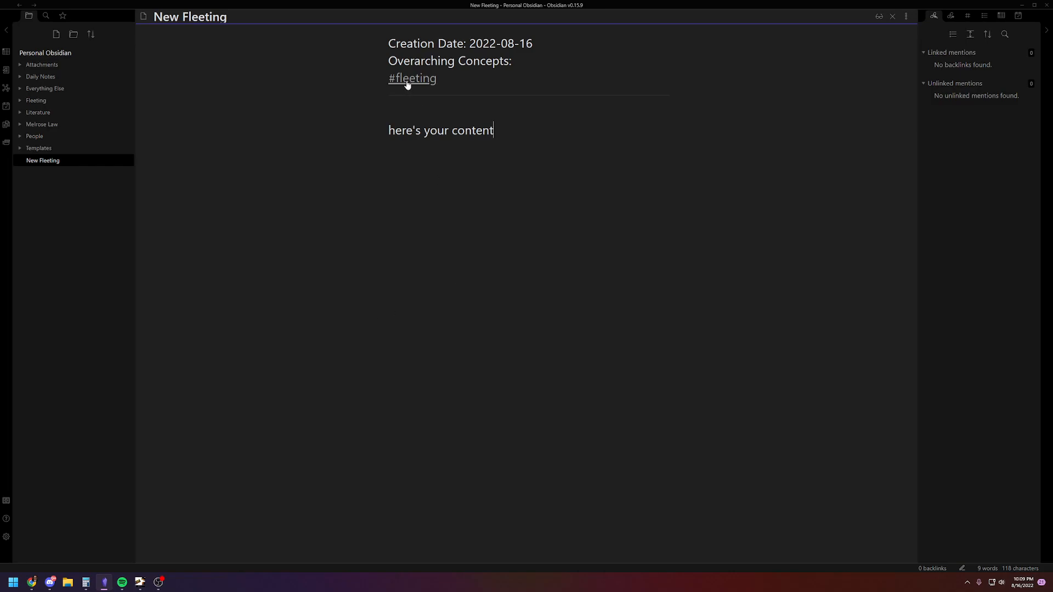
pyautogui.moveTo(429, 88)
pyautogui.write(' [[')
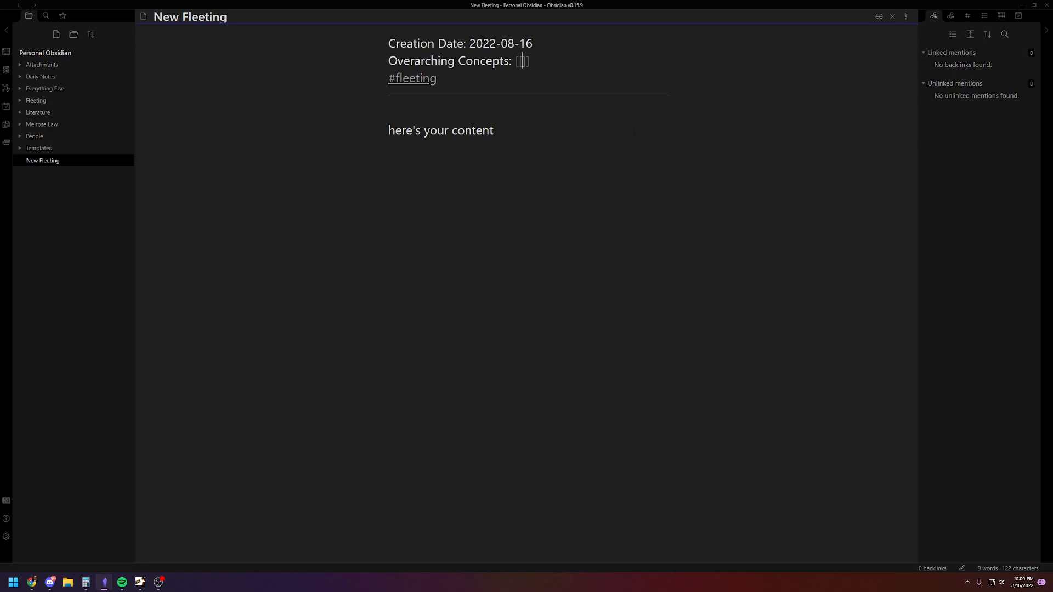
pyautogui.write('perosns')
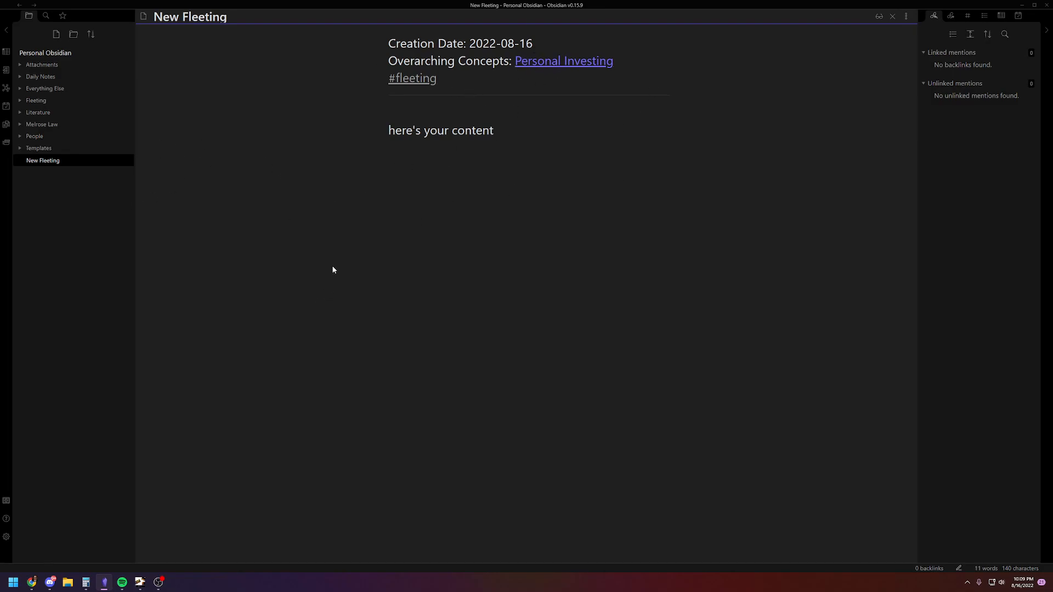
pyautogui.moveTo(256, 215)
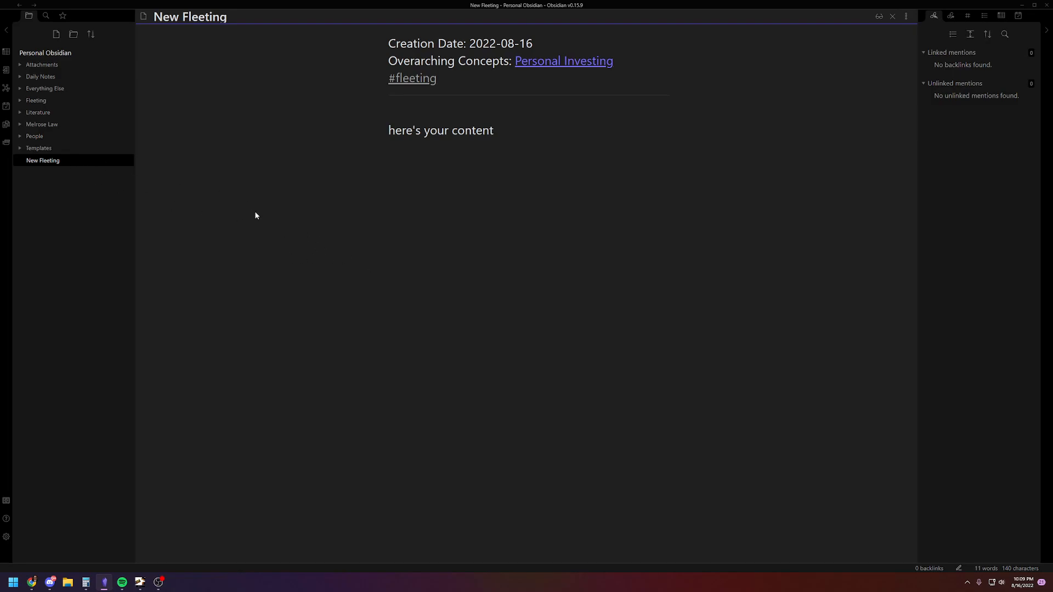
pyautogui.click(42, 160)
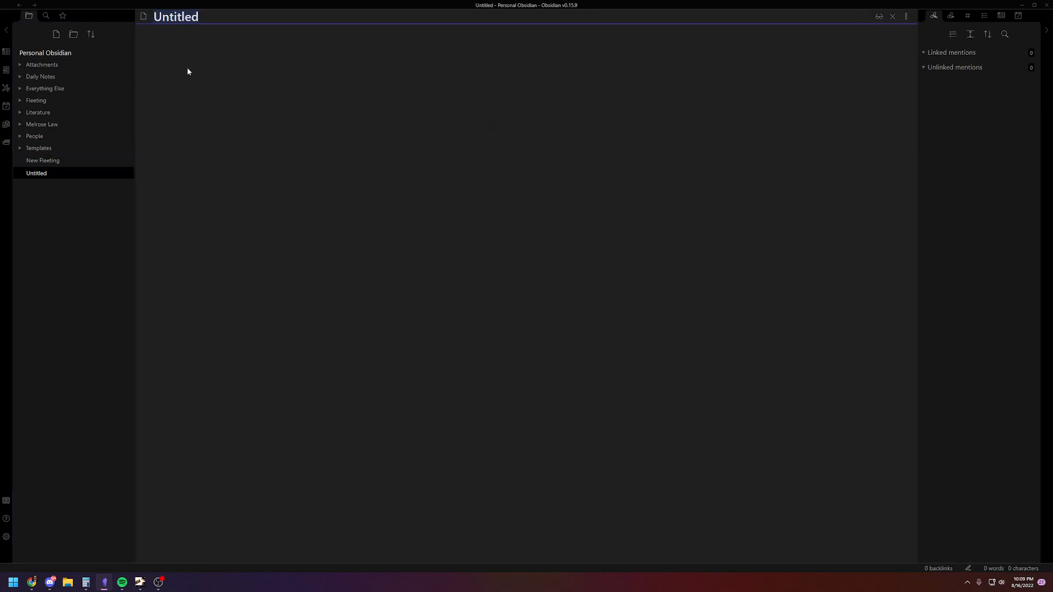
pyautogui.moveTo(246, 83)
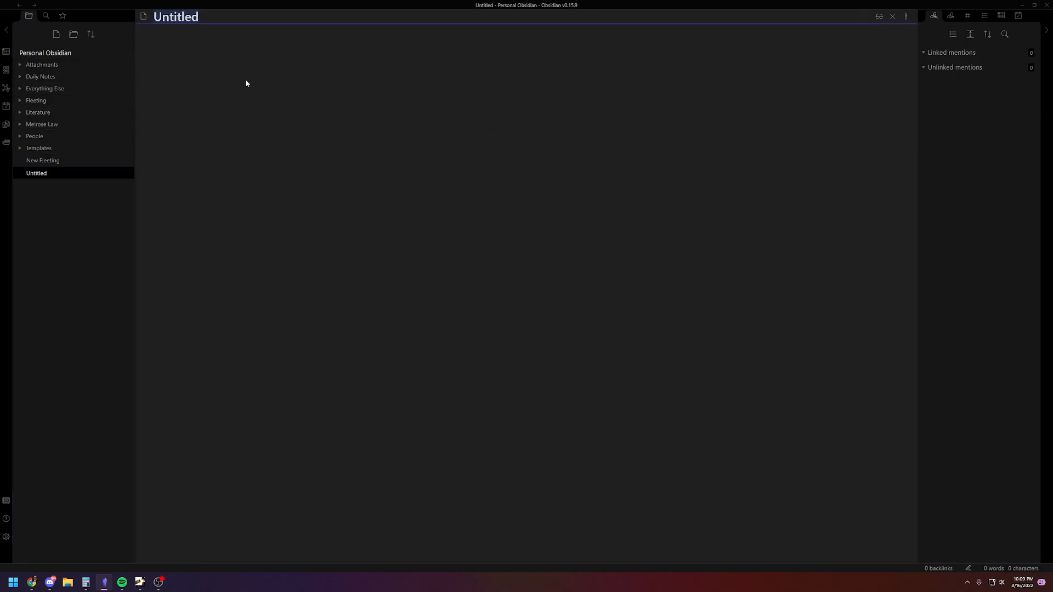
# Name the new note Alex Hormozi Podcast and insert the Literature template into it
pyautogui.write('Alex')
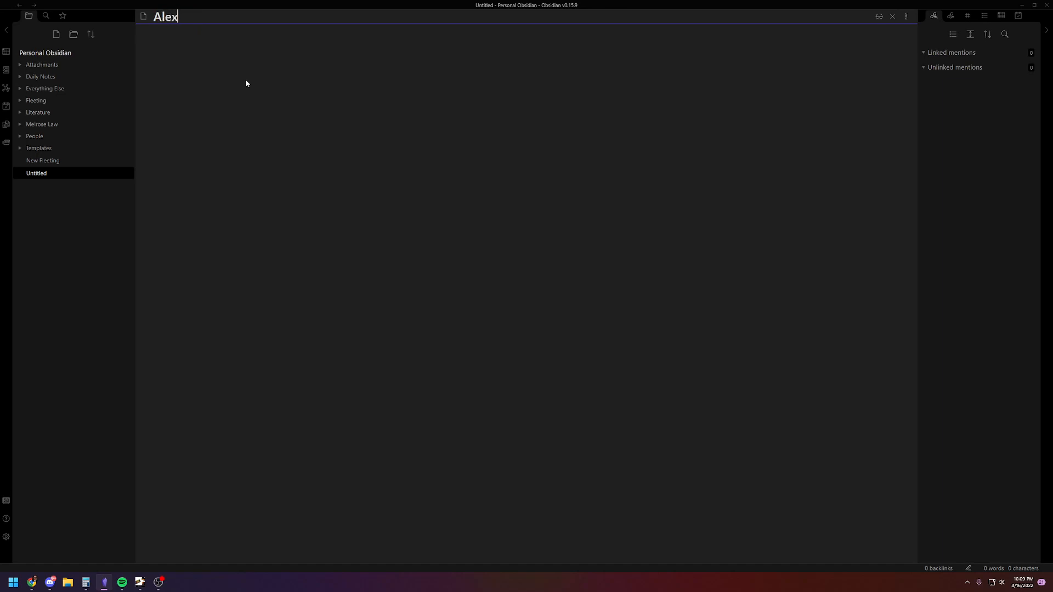
pyautogui.write('Hormozi Podcast')
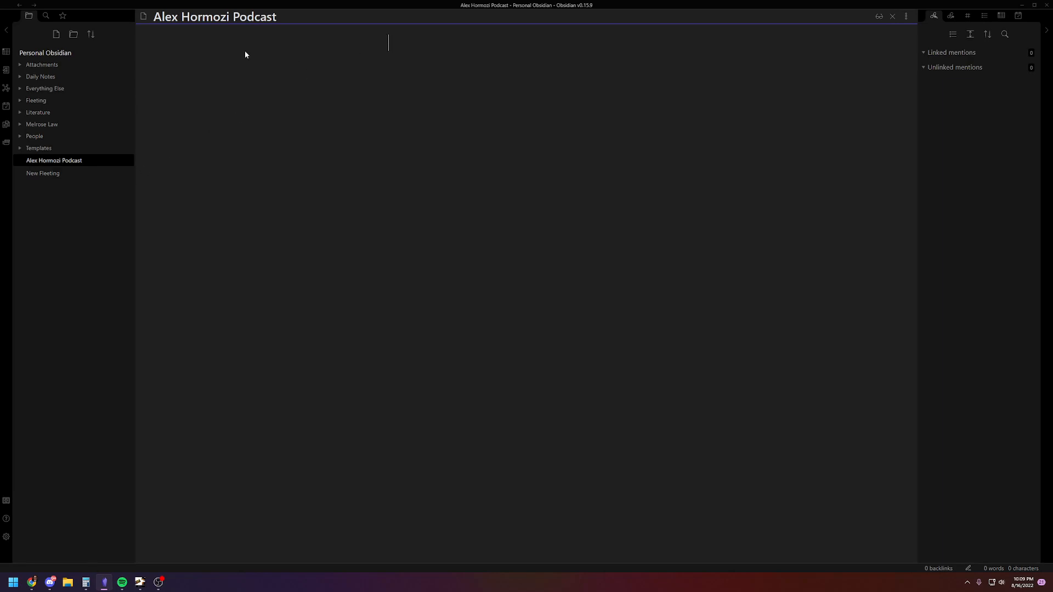
pyautogui.press('ctrl+p')
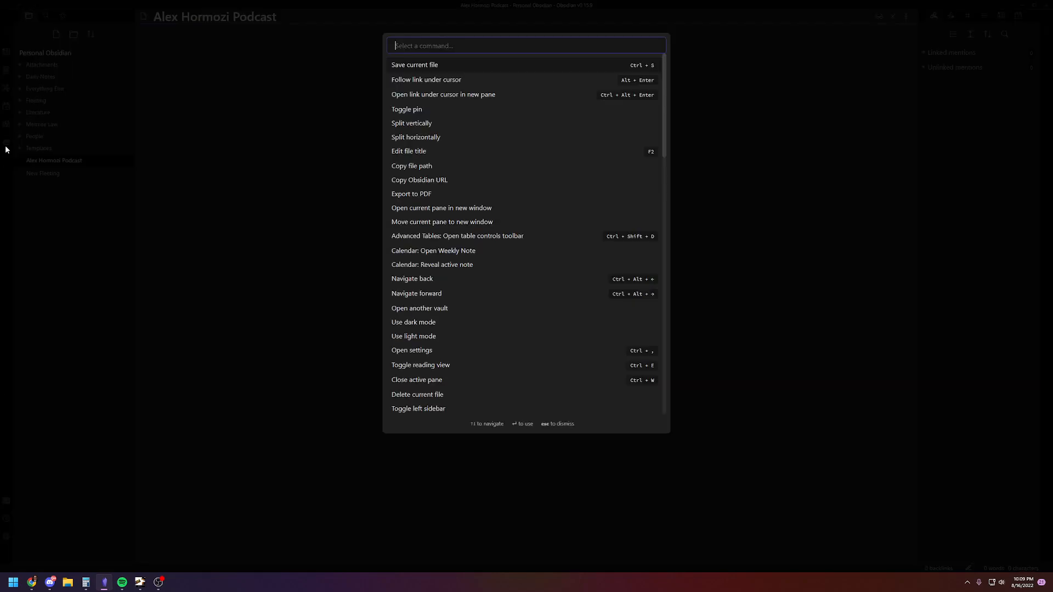
pyautogui.moveTo(348, 77)
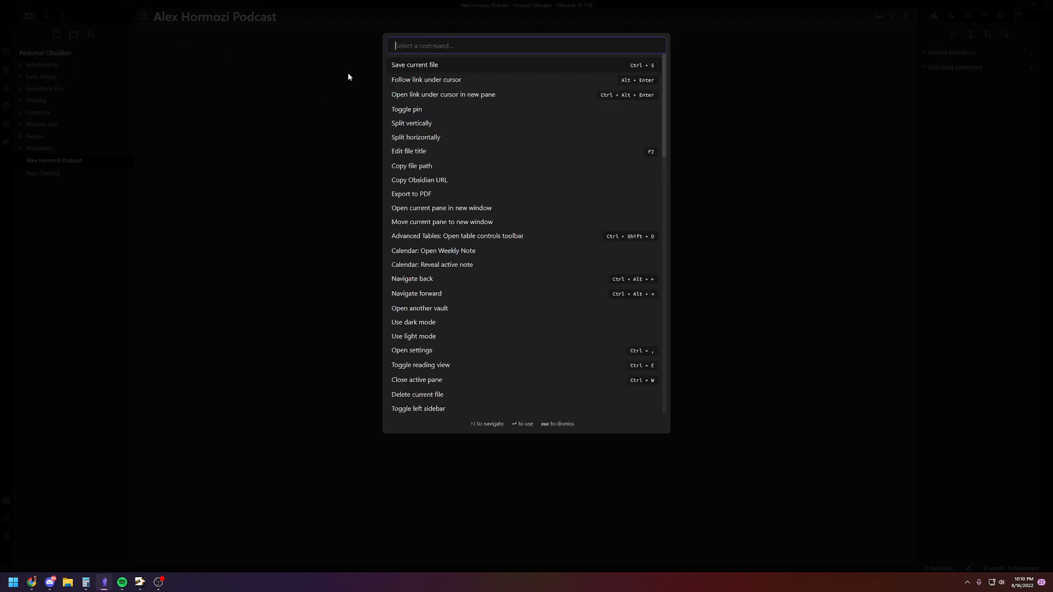
pyautogui.write('template')
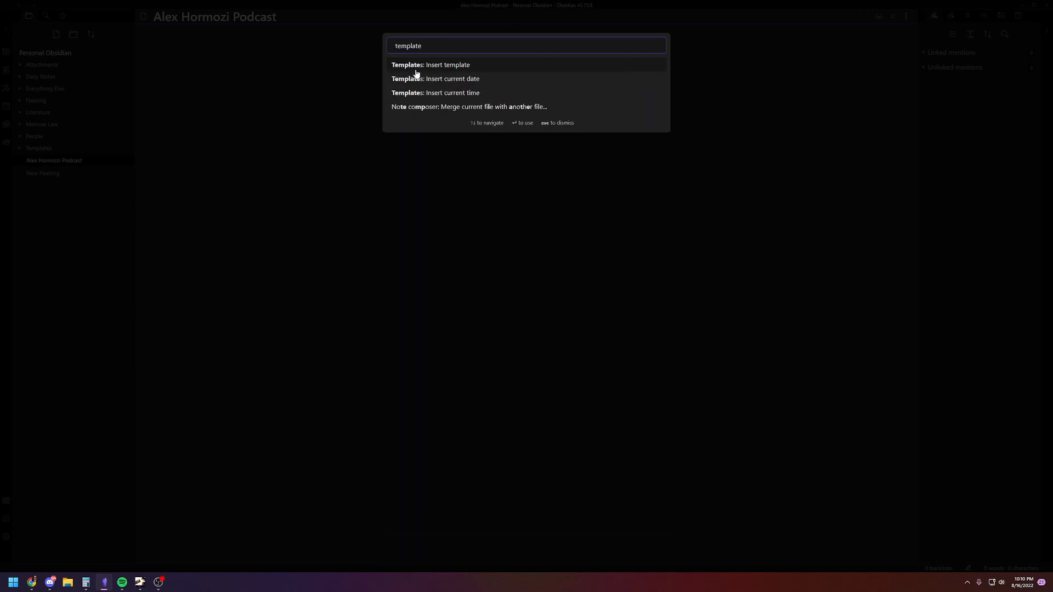
pyautogui.click(447, 65)
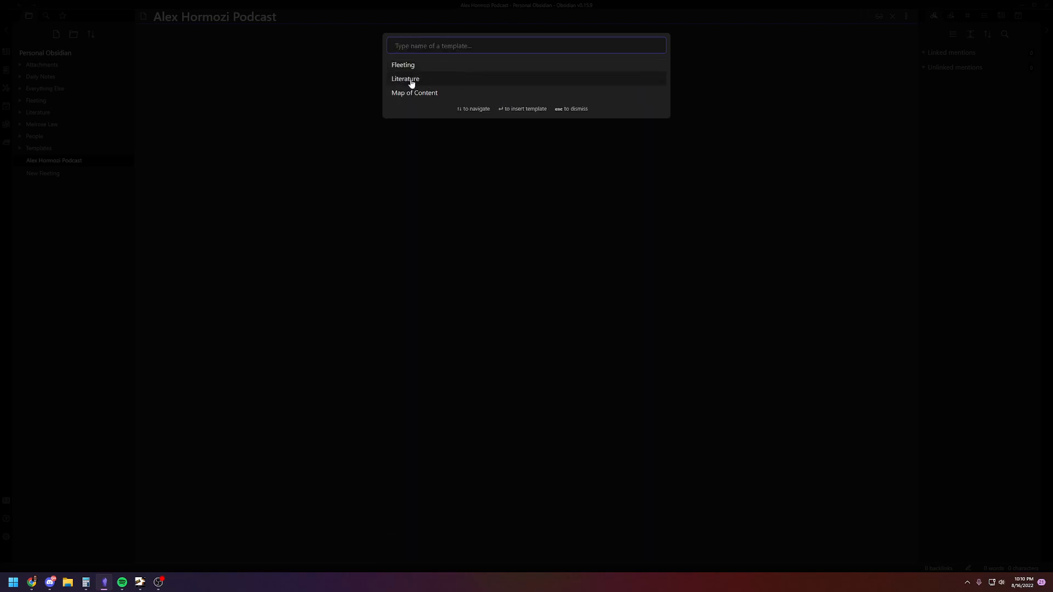
pyautogui.click(405, 79)
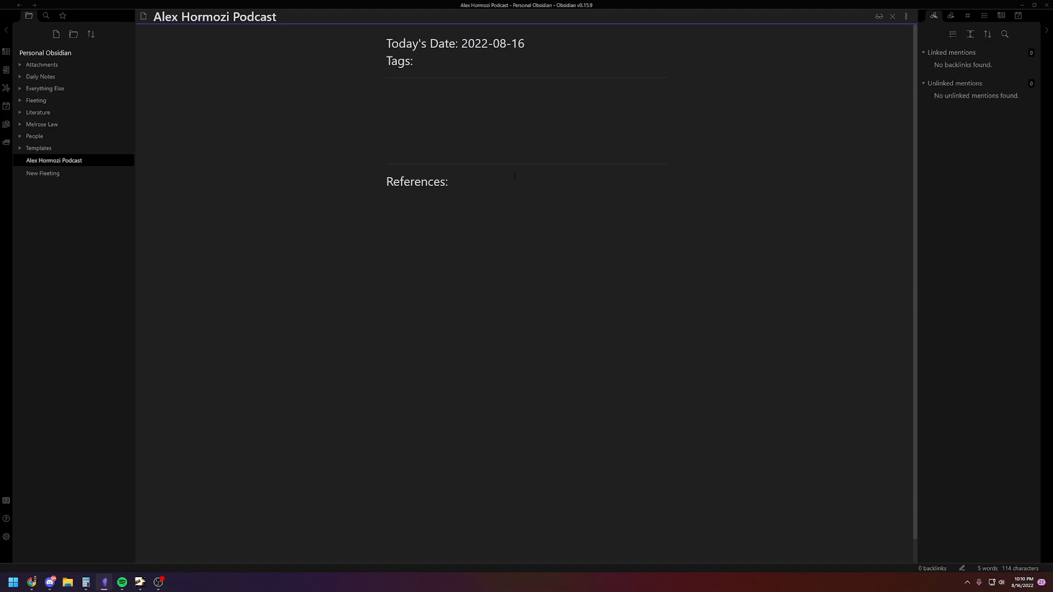
# Add a youtube.com/link reference, a "quote" line and a thoughts line to Alex Hormozi Podcast
pyautogui.write('youtube.com/')
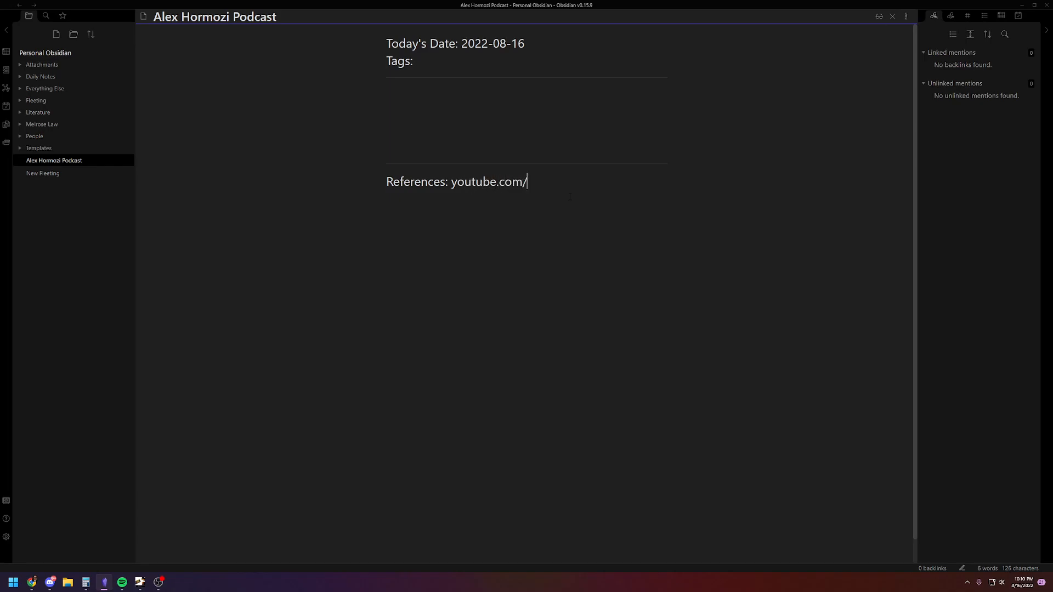
pyautogui.write('link')
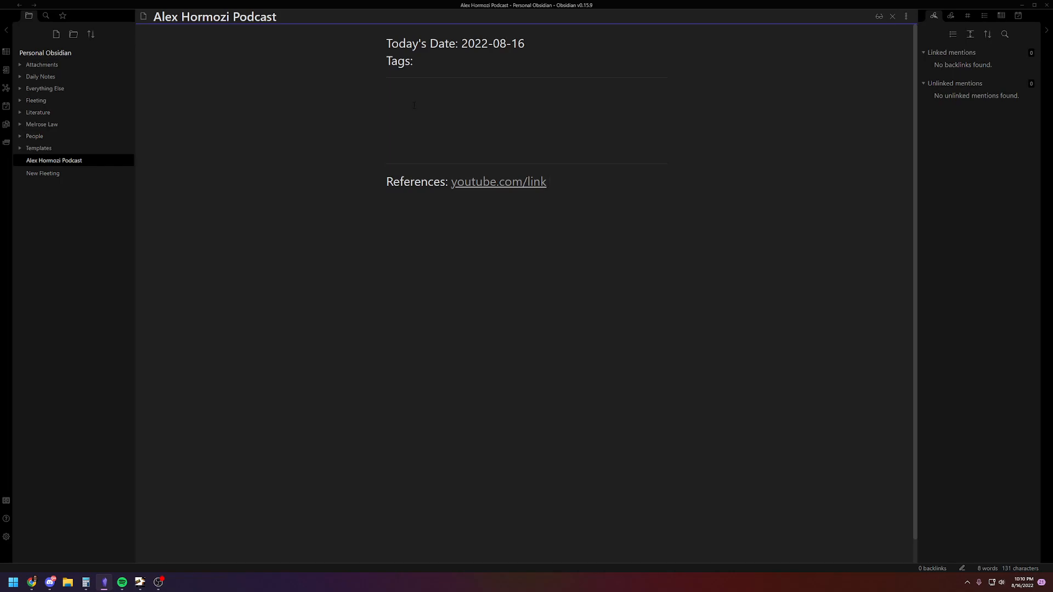
pyautogui.write('"quote"')
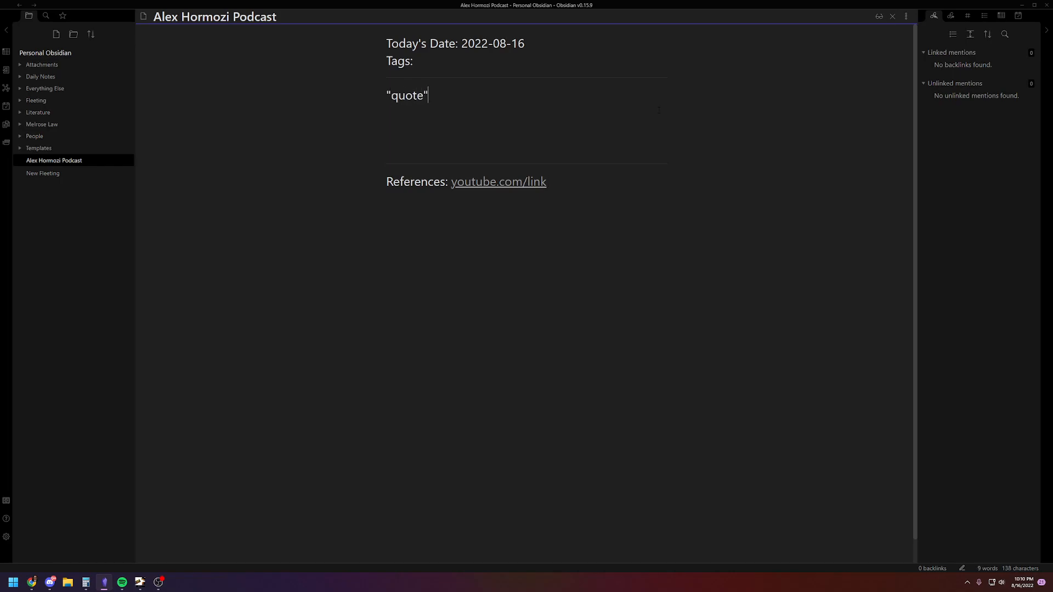
pyautogui.write('thoughts')
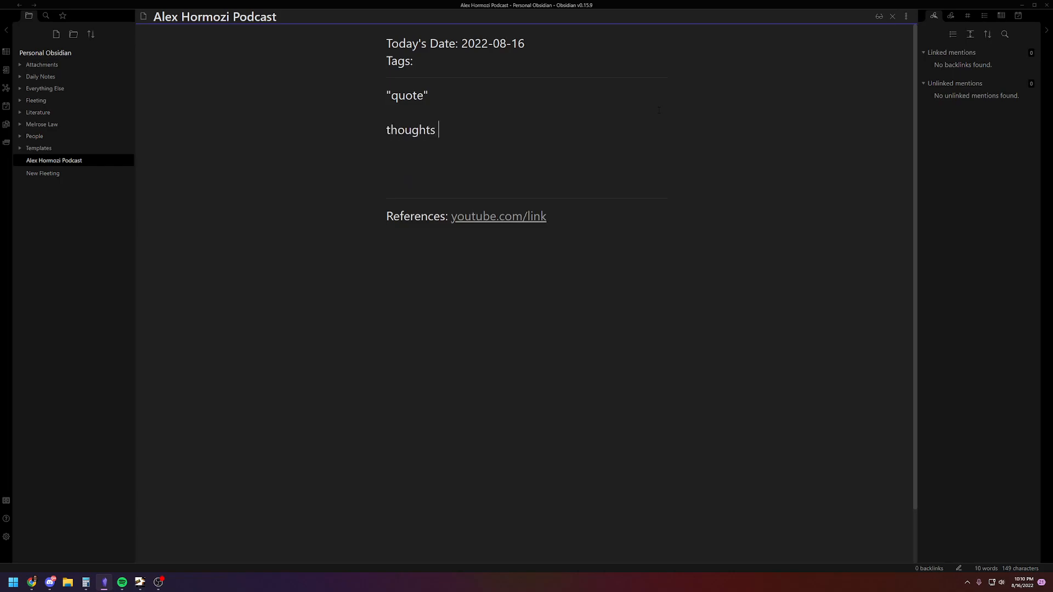
pyautogui.moveTo(54, 162)
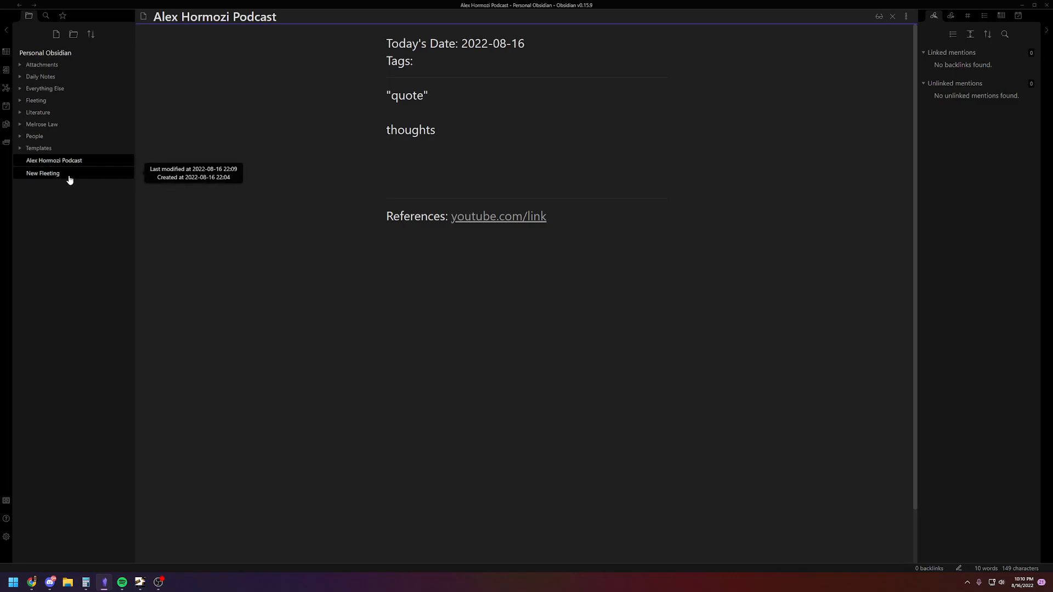
pyautogui.moveTo(70, 172)
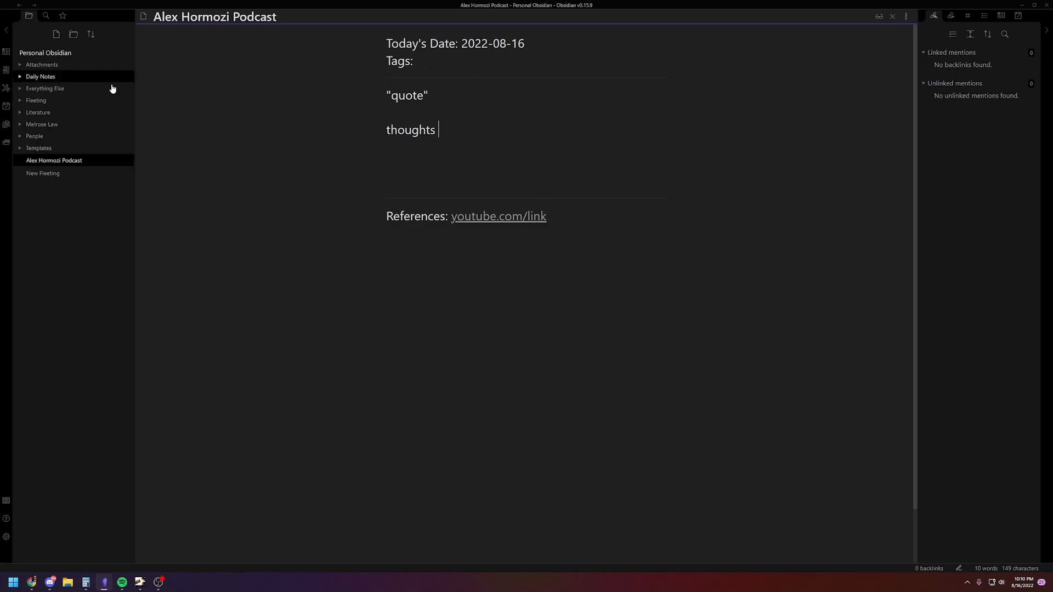
pyautogui.moveTo(588, 208)
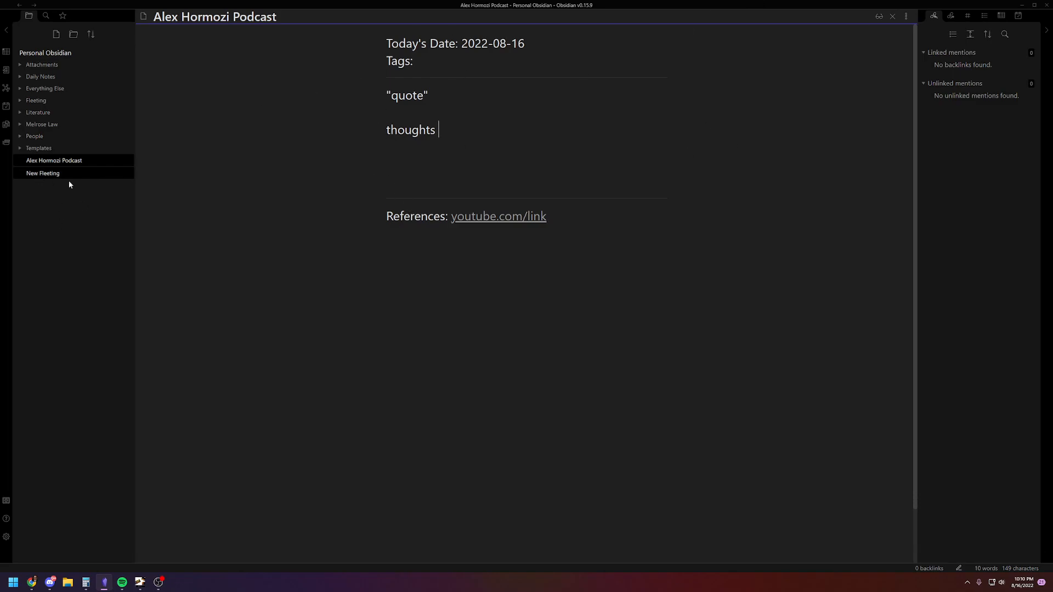
pyautogui.click(42, 173)
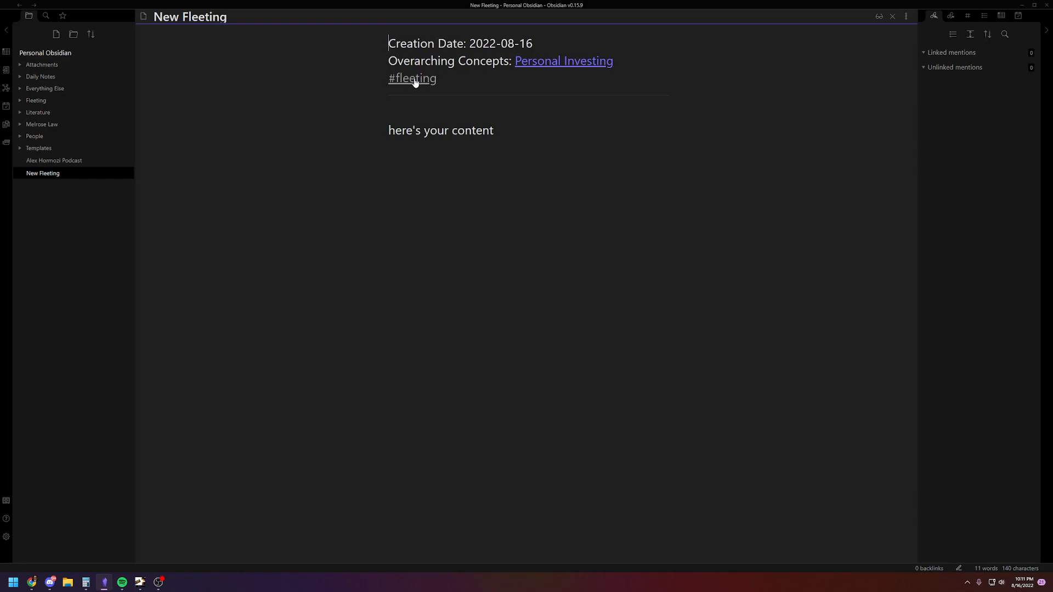
pyautogui.moveTo(434, 98)
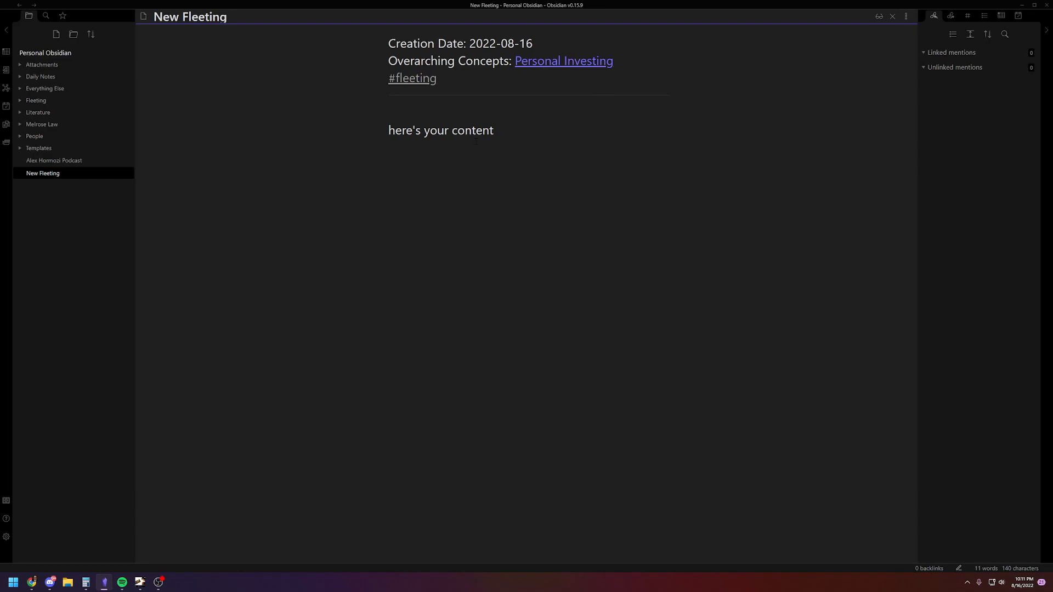
# Add an "additional thought" line, delete the #fleeting tag and retitle the note New Perm
pyautogui.write('additional thought')
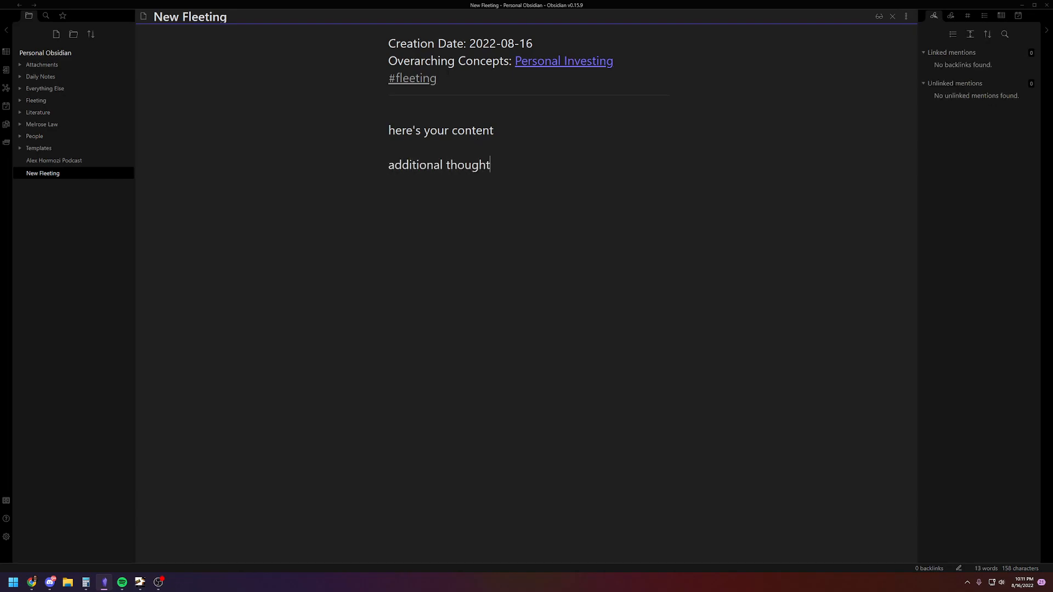
pyautogui.doubleClick(411, 78)
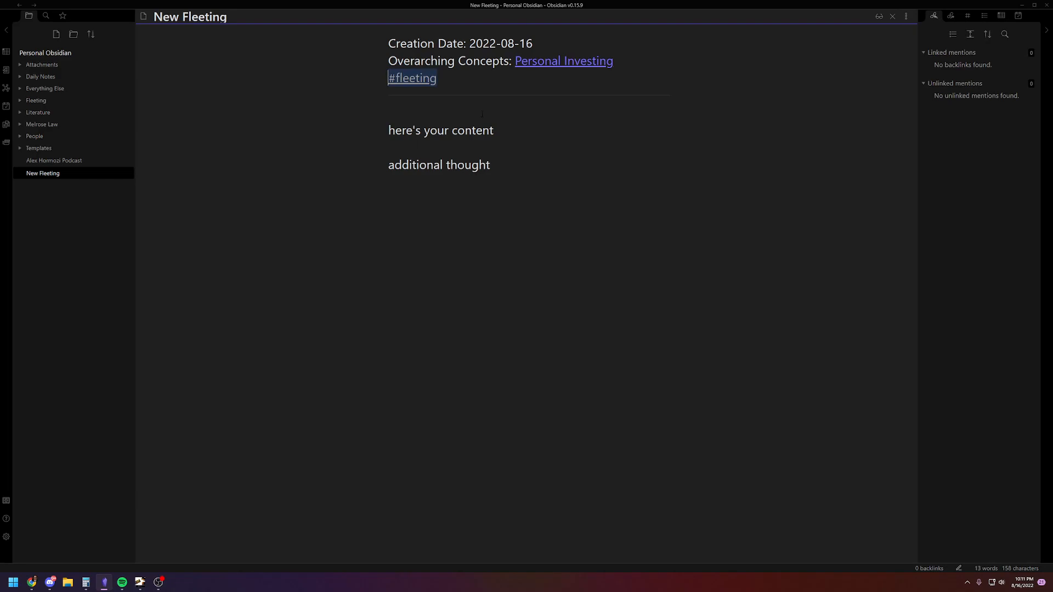
pyautogui.press('Delete')
pyautogui.write('New Perm')
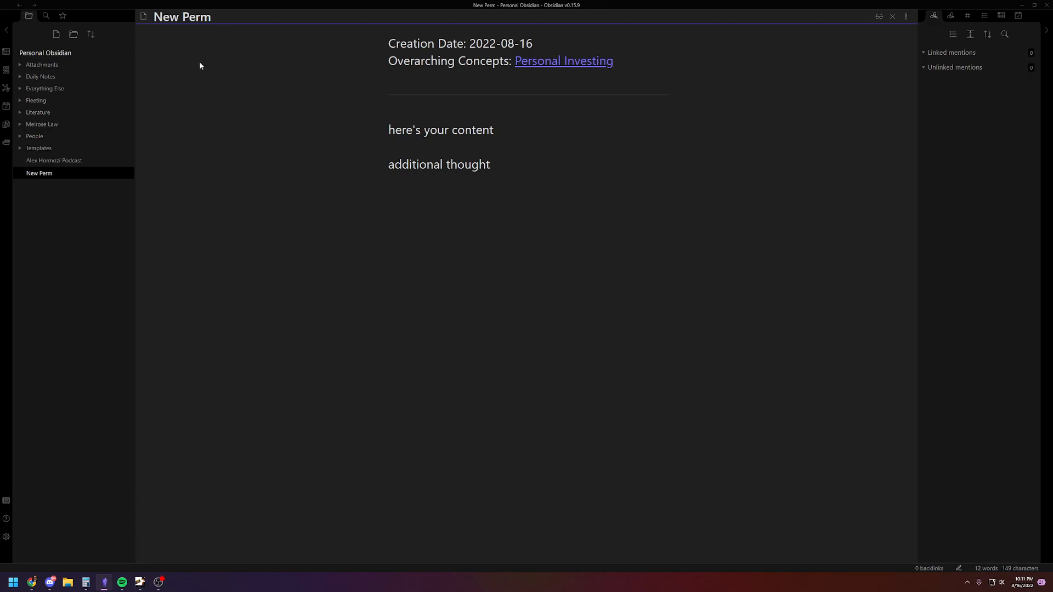
pyautogui.click(388, 231)
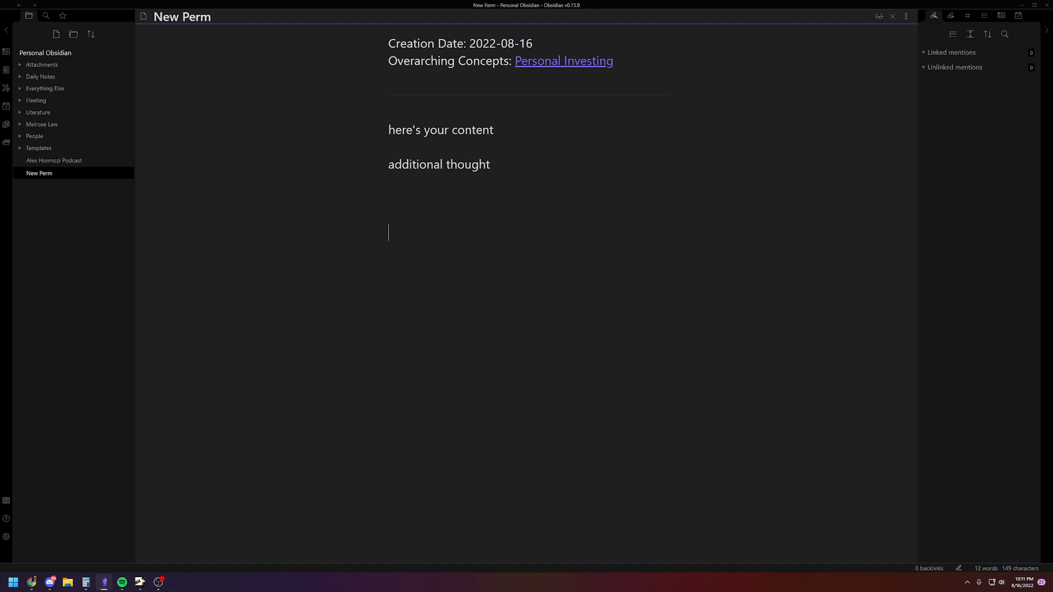
pyautogui.moveTo(983, 14)
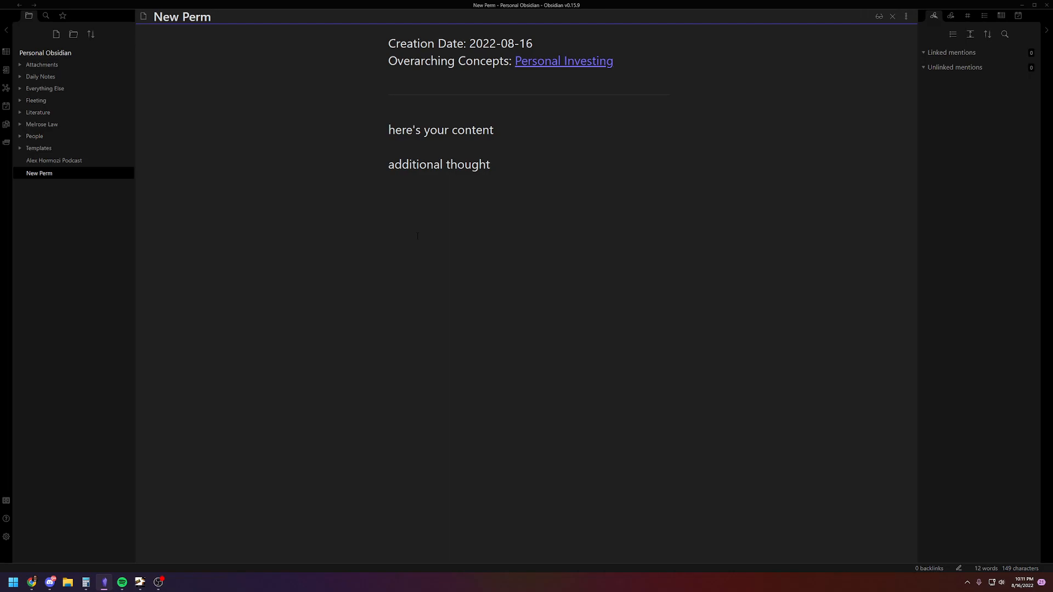
pyautogui.click(39, 148)
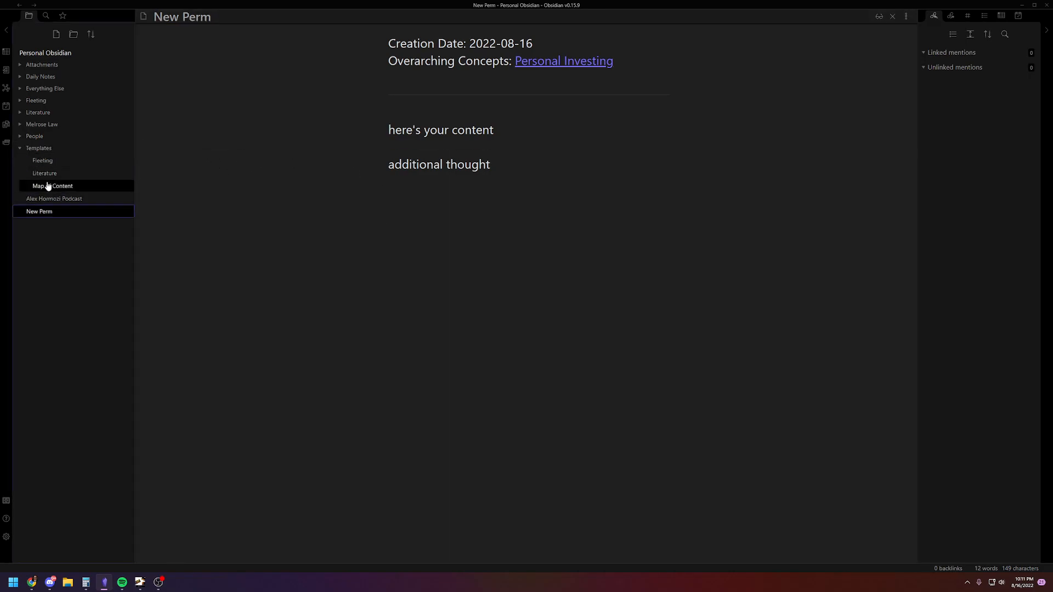
pyautogui.click(52, 186)
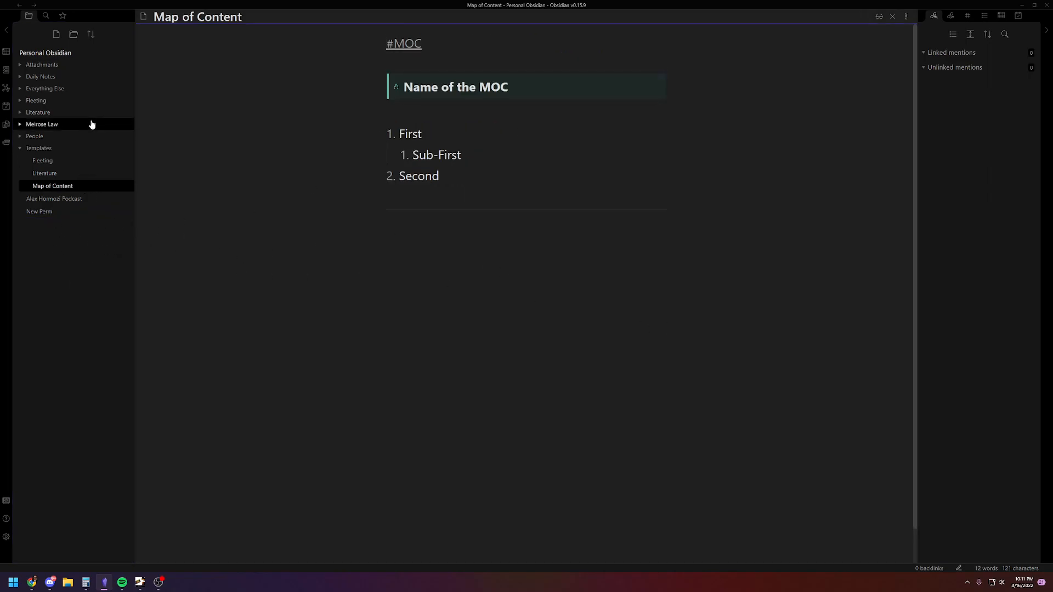
pyautogui.click(45, 16)
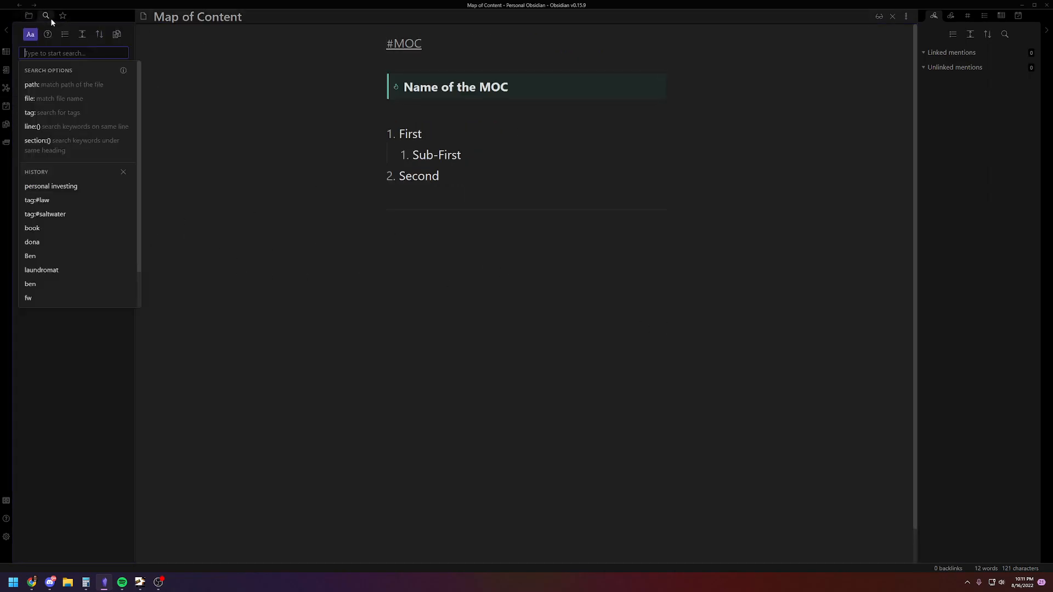
pyautogui.write('pe')
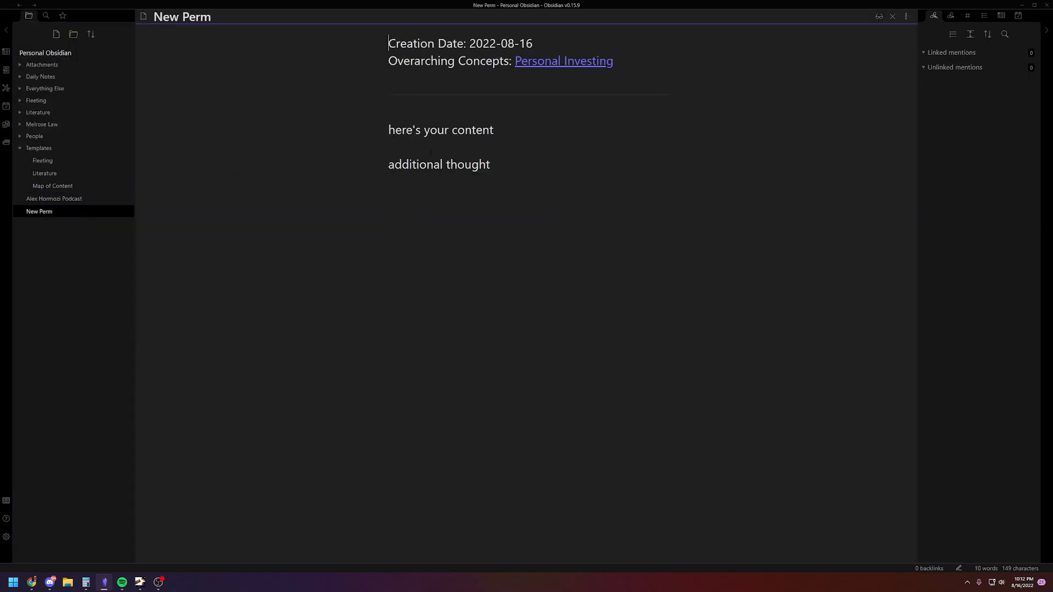
# Follow the Personal Investing link from New Perm and review the MOC's linked topics and backlinks
pyautogui.click(563, 60)
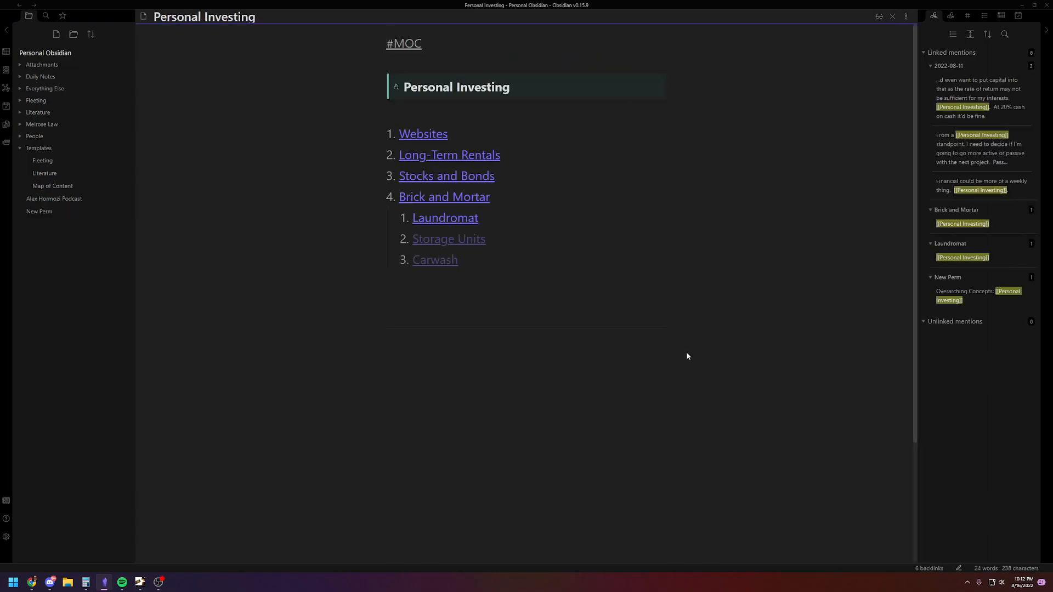
pyautogui.moveTo(470, 234)
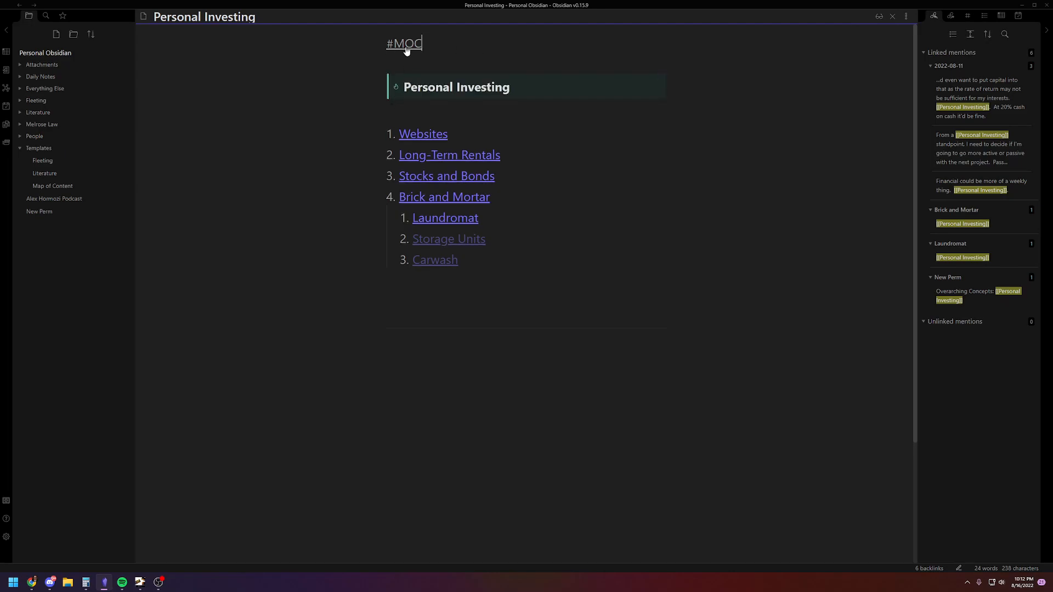
pyautogui.moveTo(367, 161)
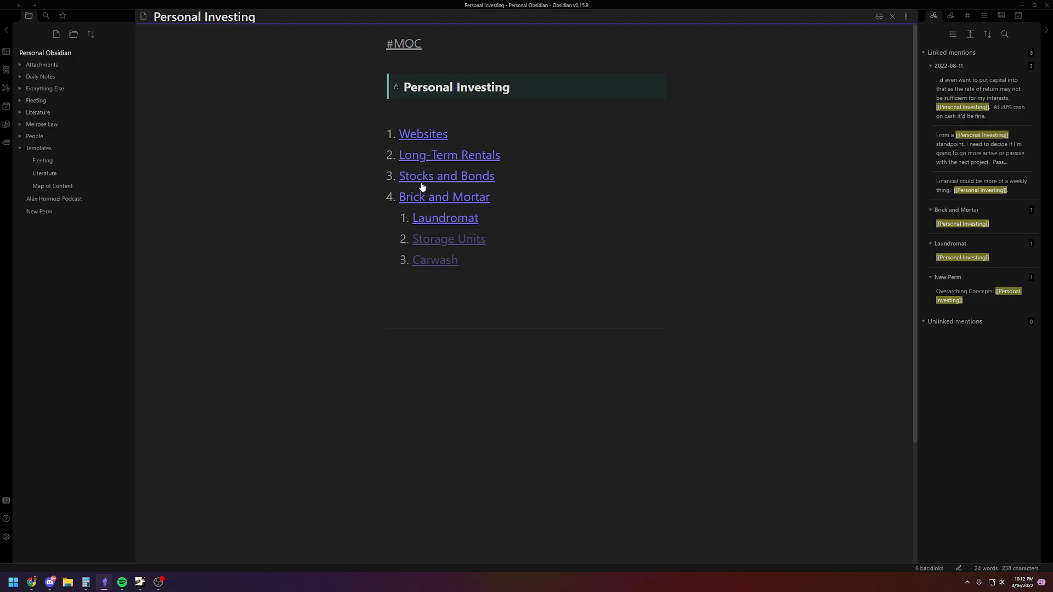
pyautogui.moveTo(425, 238)
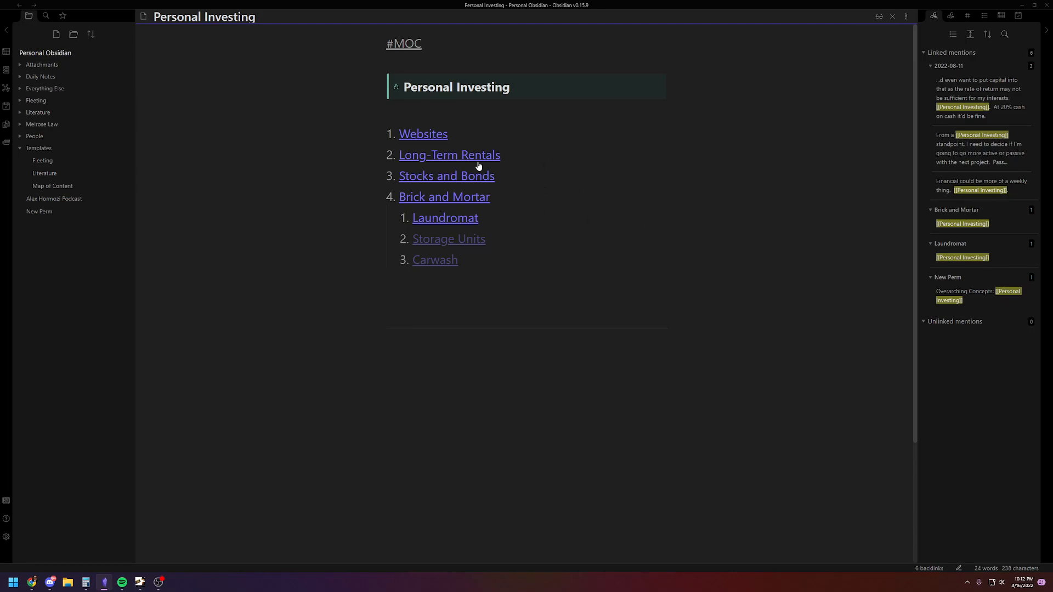
pyautogui.moveTo(479, 167)
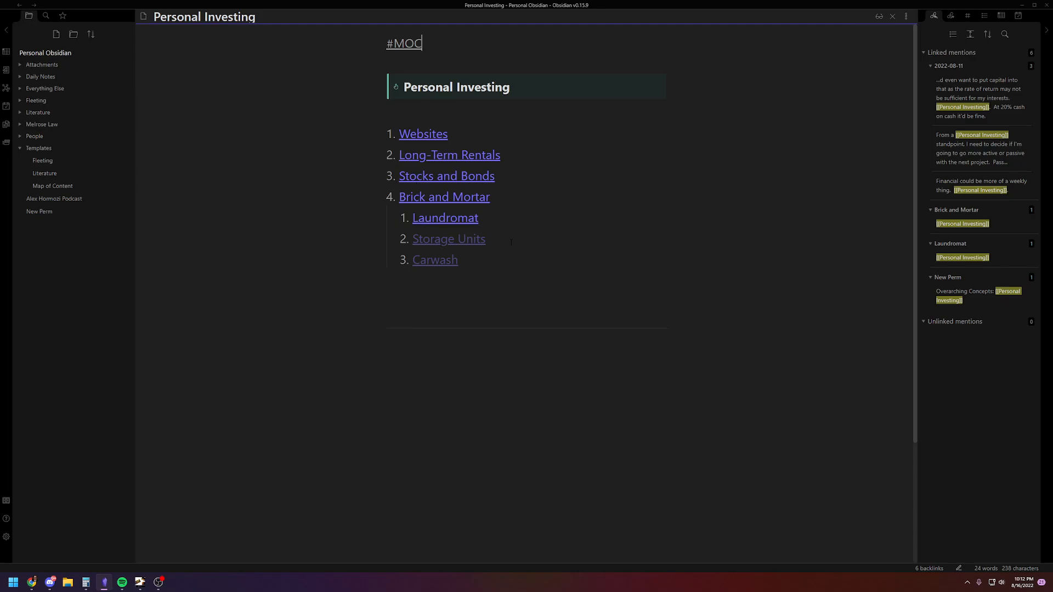
pyautogui.moveTo(308, 288)
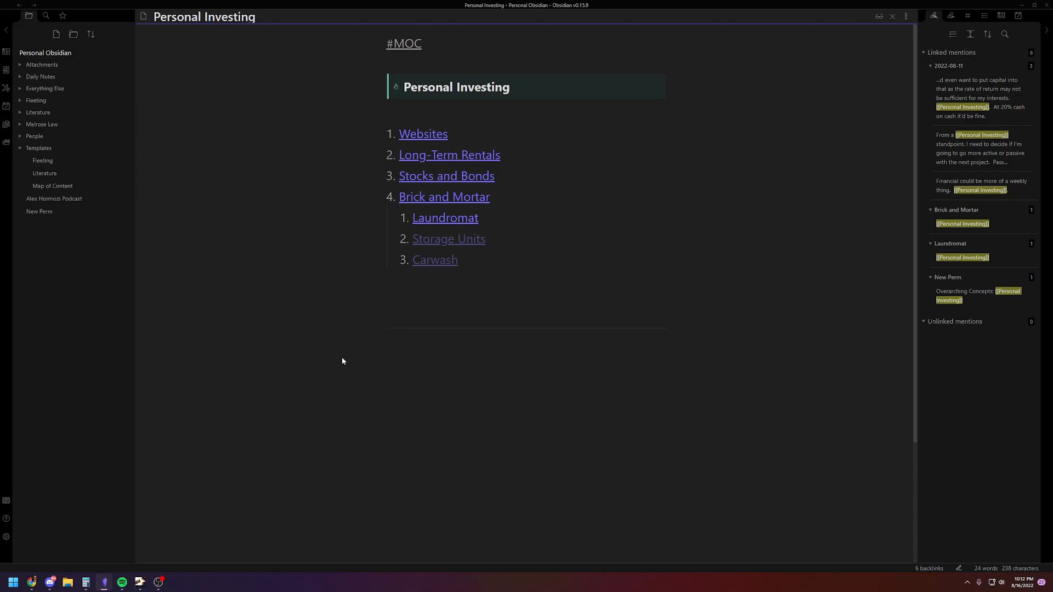
pyautogui.moveTo(319, 177)
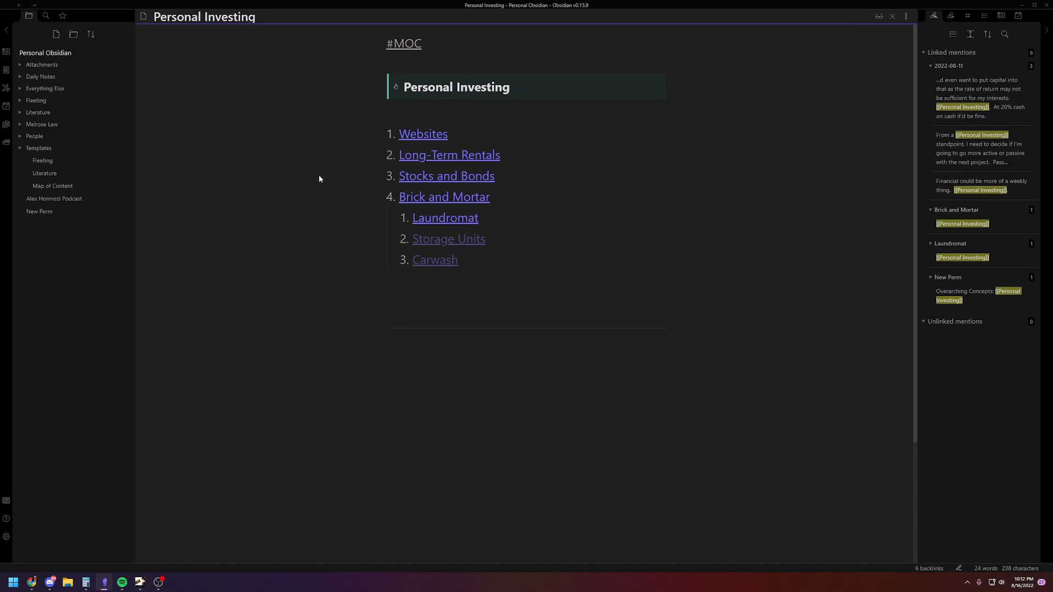
pyautogui.moveTo(257, 225)
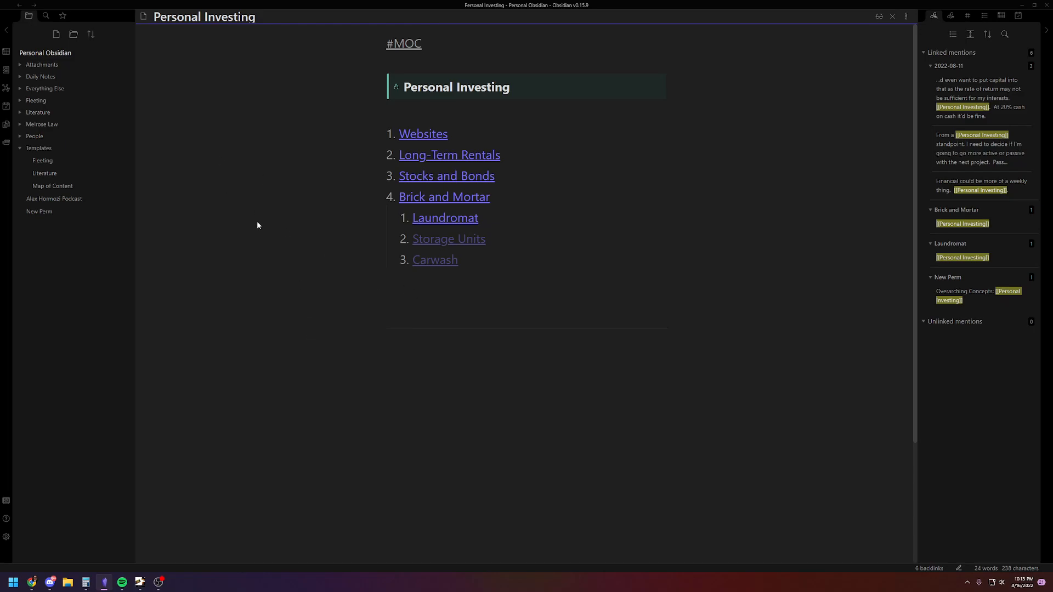
pyautogui.click(422, 42)
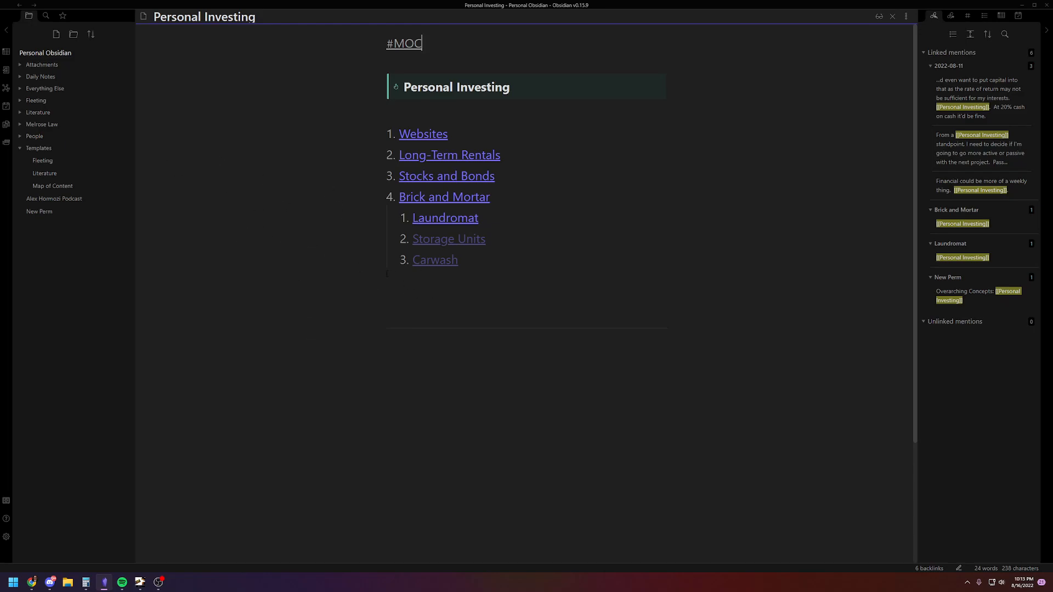
pyautogui.moveTo(262, 399)
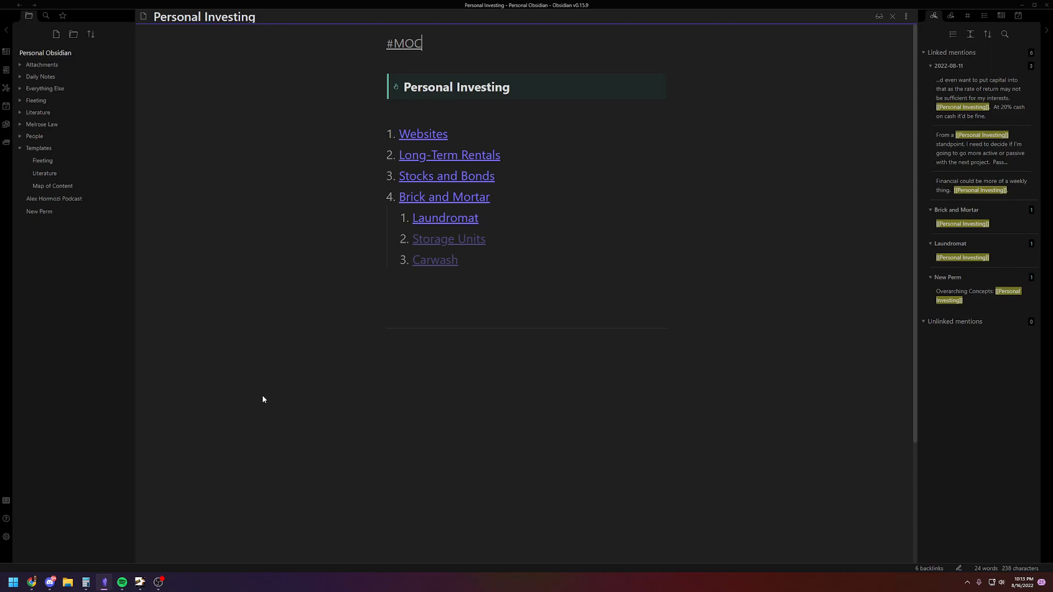
# Cycle through the Fleeting, Literature and Map of Content templates, ending on Literature
pyautogui.click(43, 160)
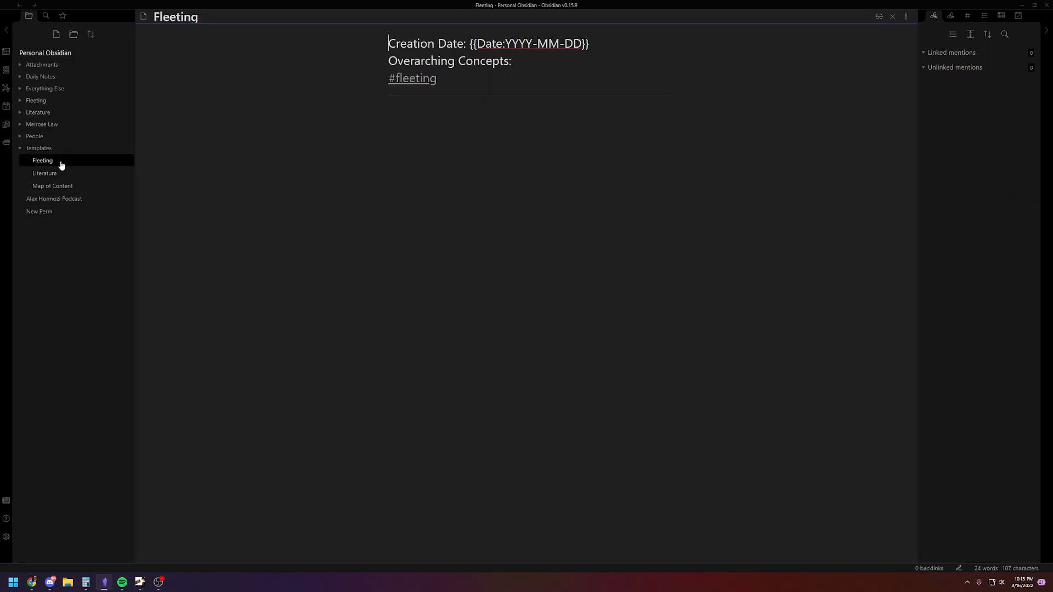
pyautogui.click(44, 173)
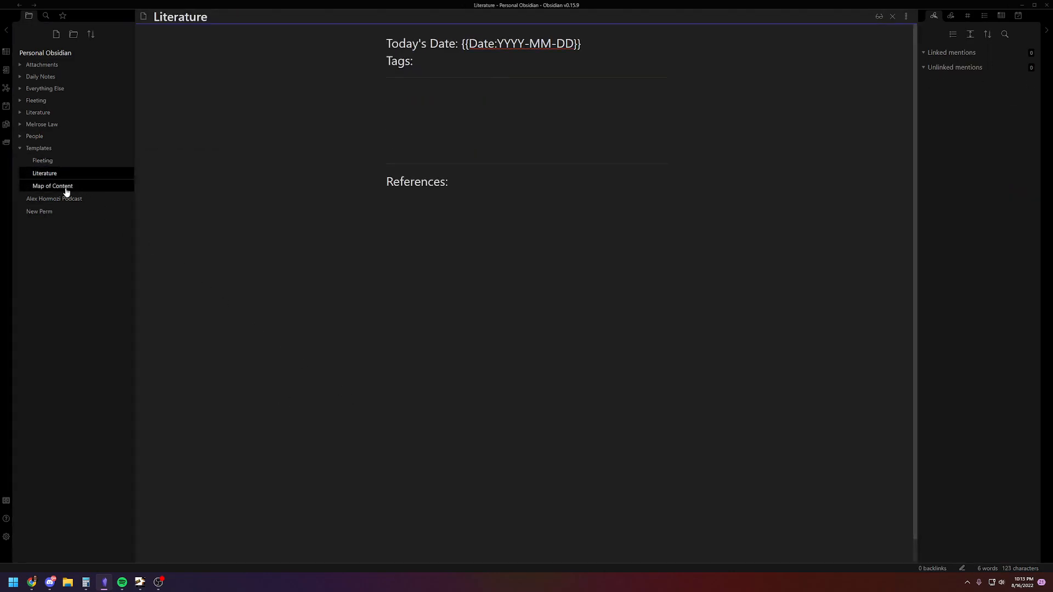
pyautogui.click(51, 185)
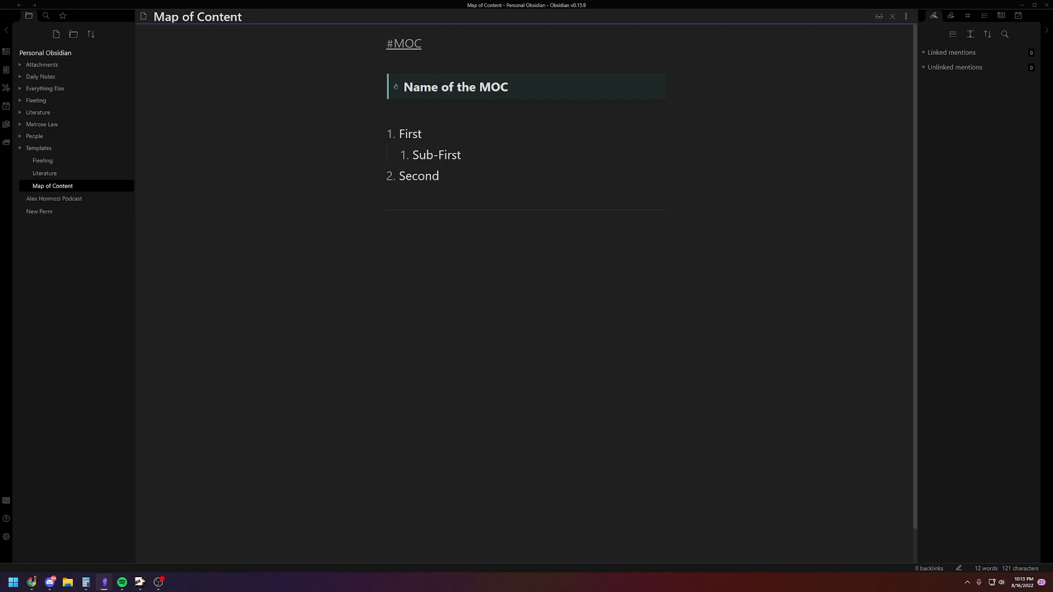
pyautogui.moveTo(325, 353)
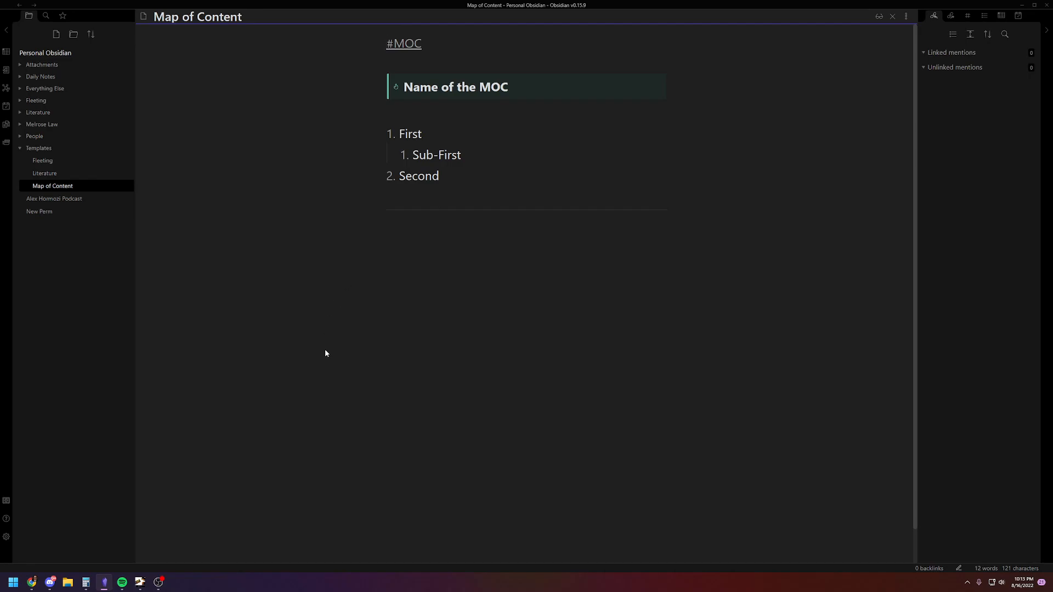
pyautogui.click(44, 173)
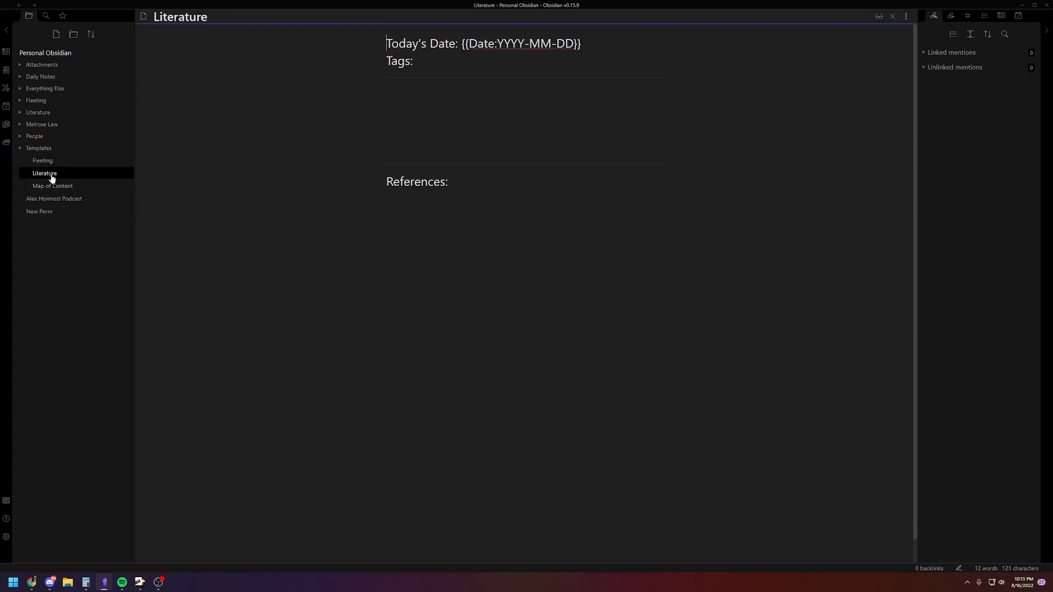
pyautogui.moveTo(38, 148)
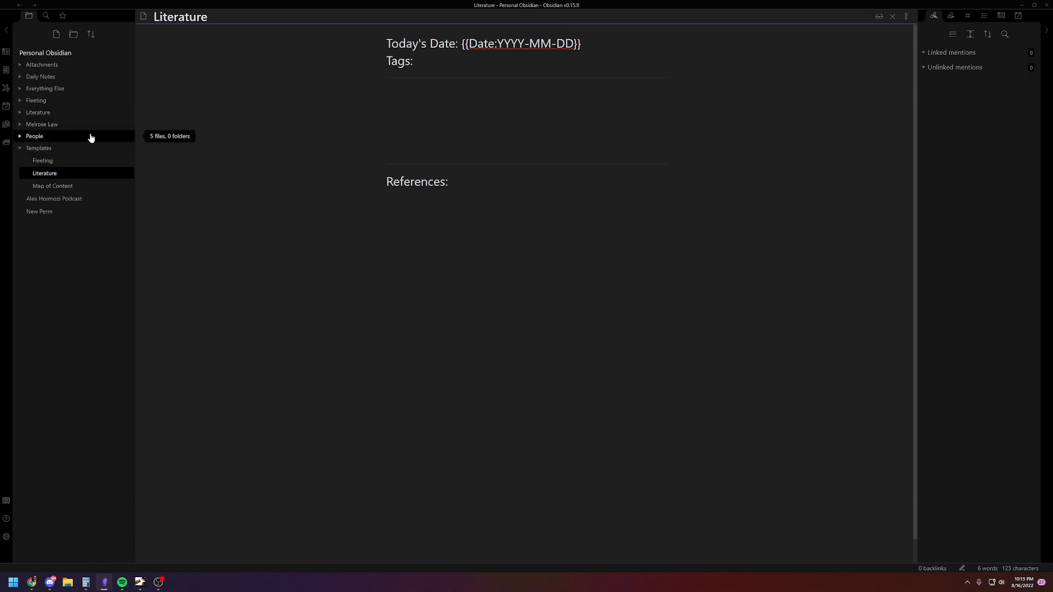
pyautogui.moveTo(57, 187)
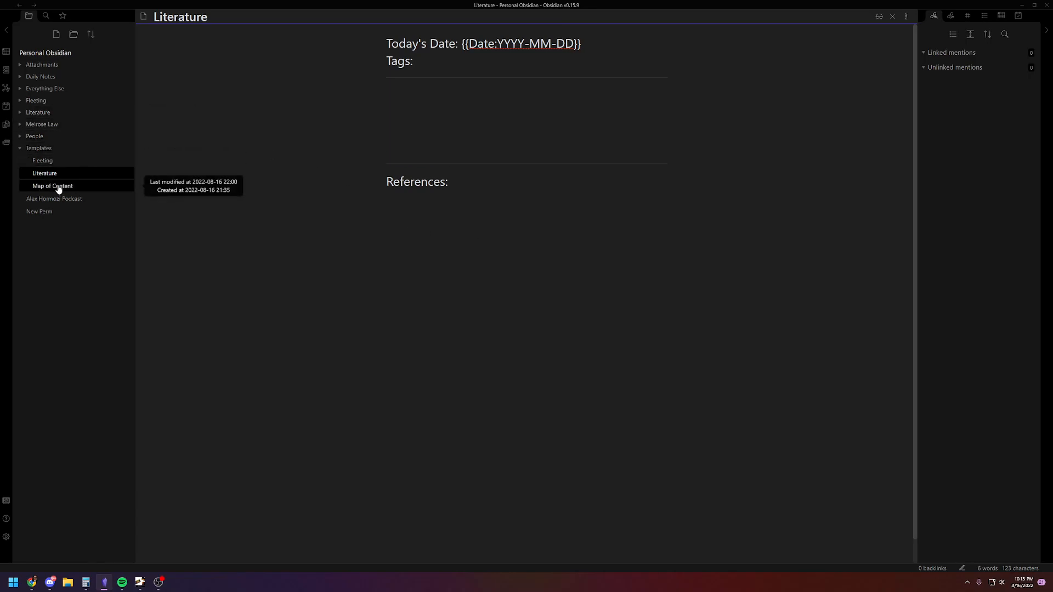